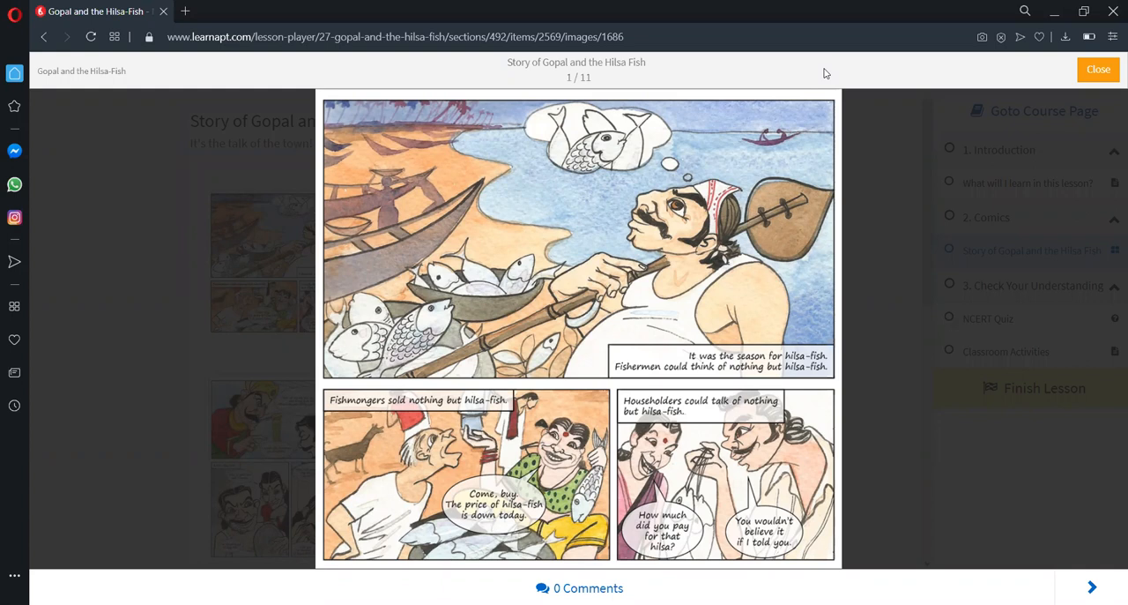
mouse_move(827, 73)
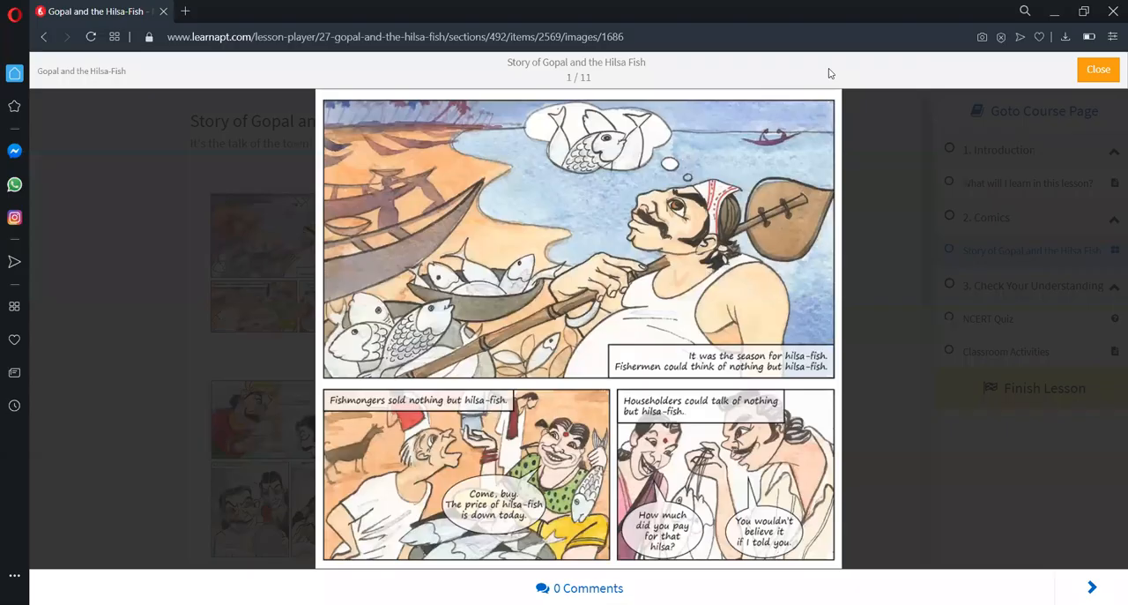
mouse_move(763, 203)
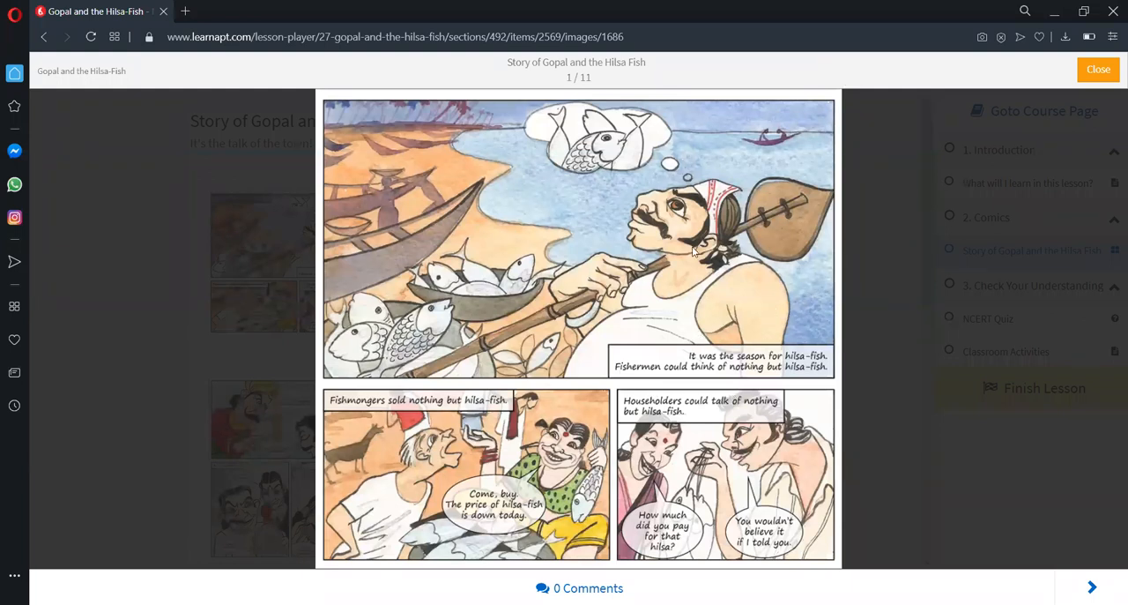
mouse_move(615, 225)
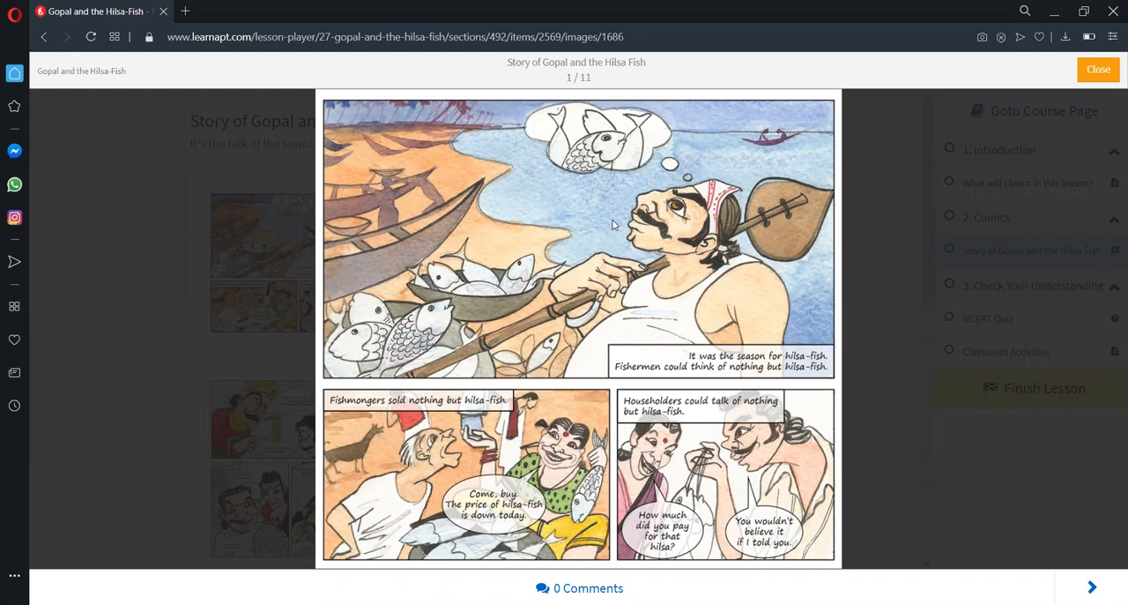
mouse_move(625, 220)
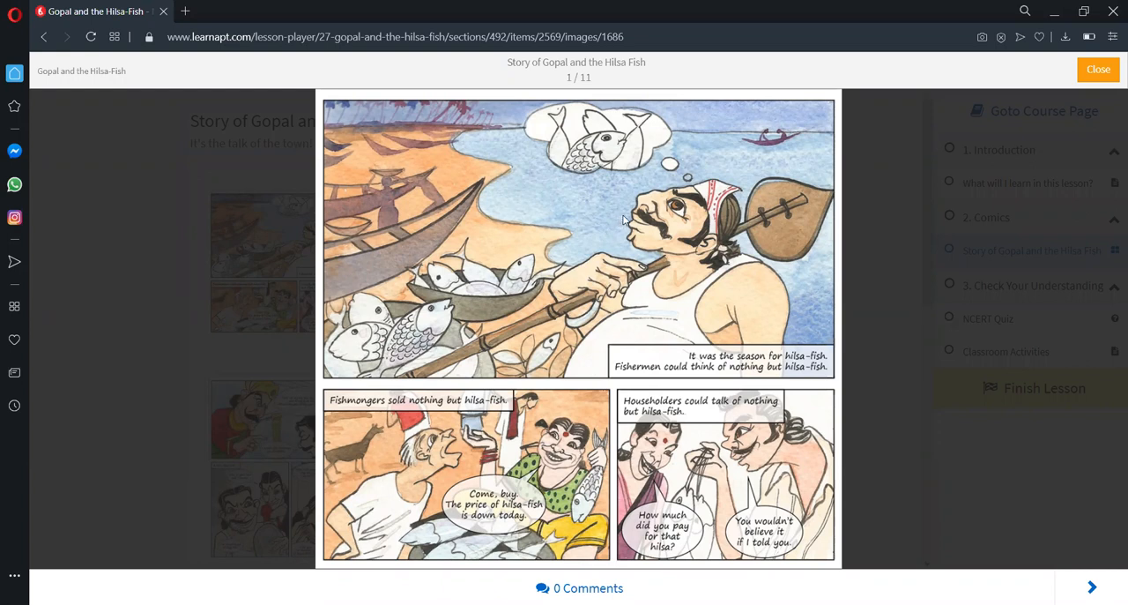
mouse_move(555, 241)
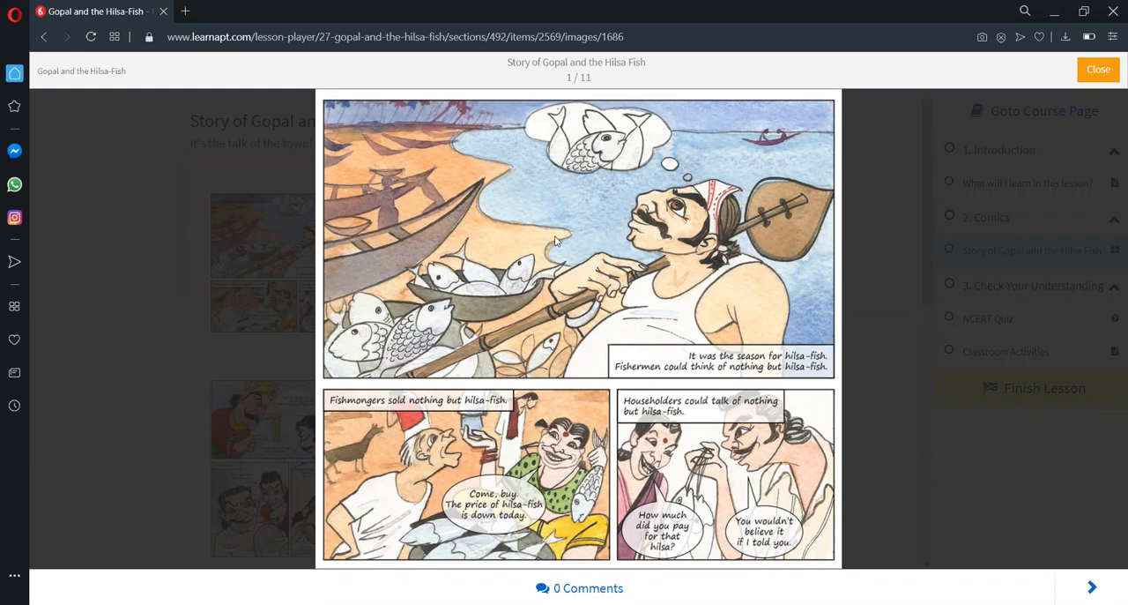
mouse_move(549, 297)
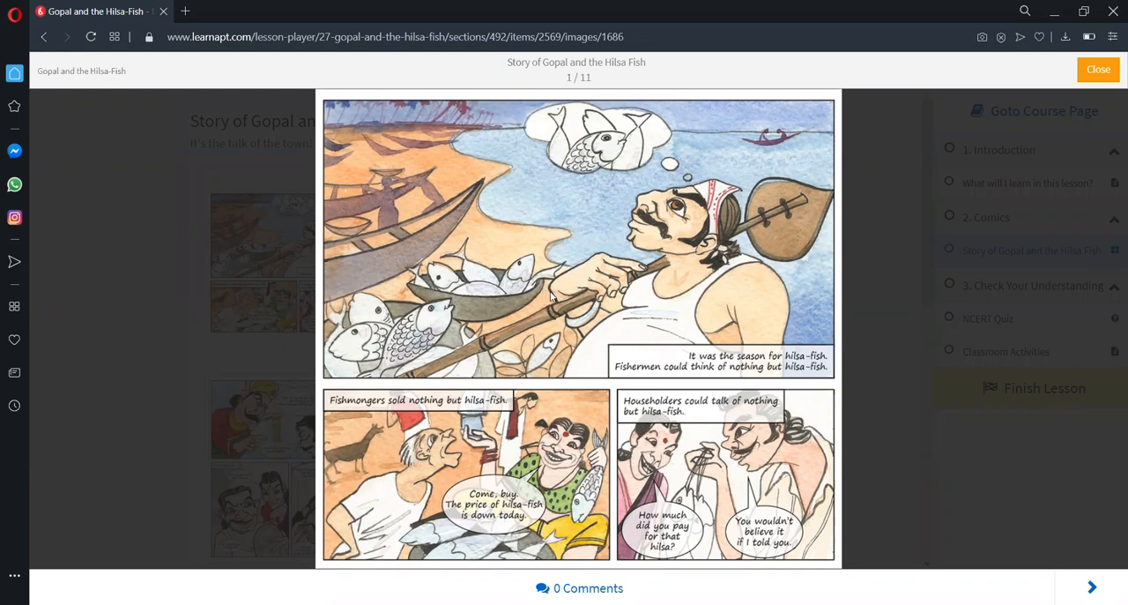
mouse_move(744, 343)
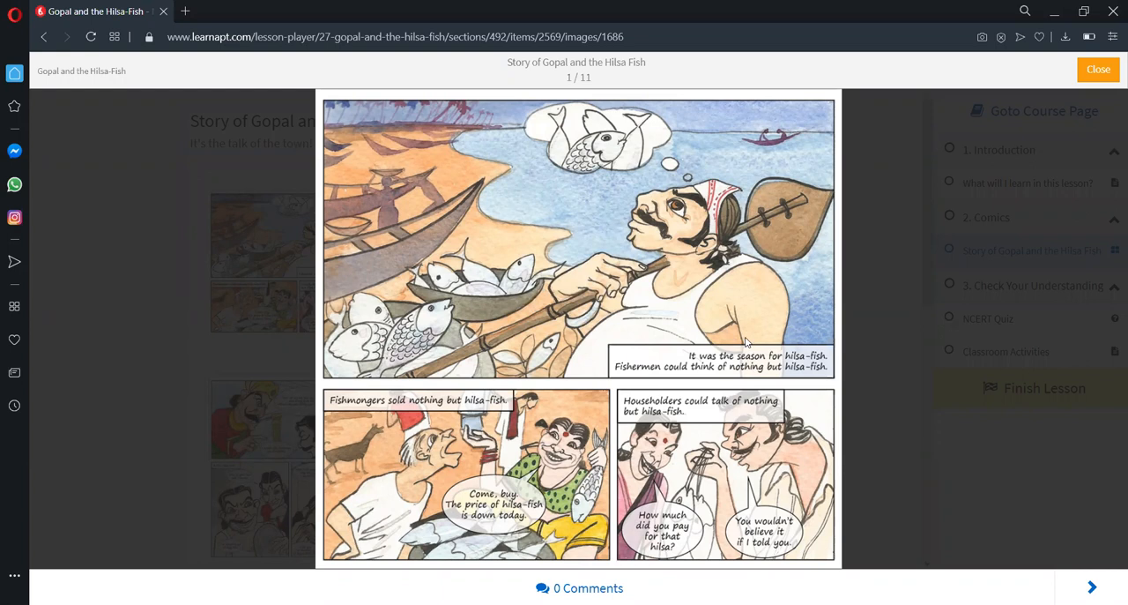
mouse_move(734, 476)
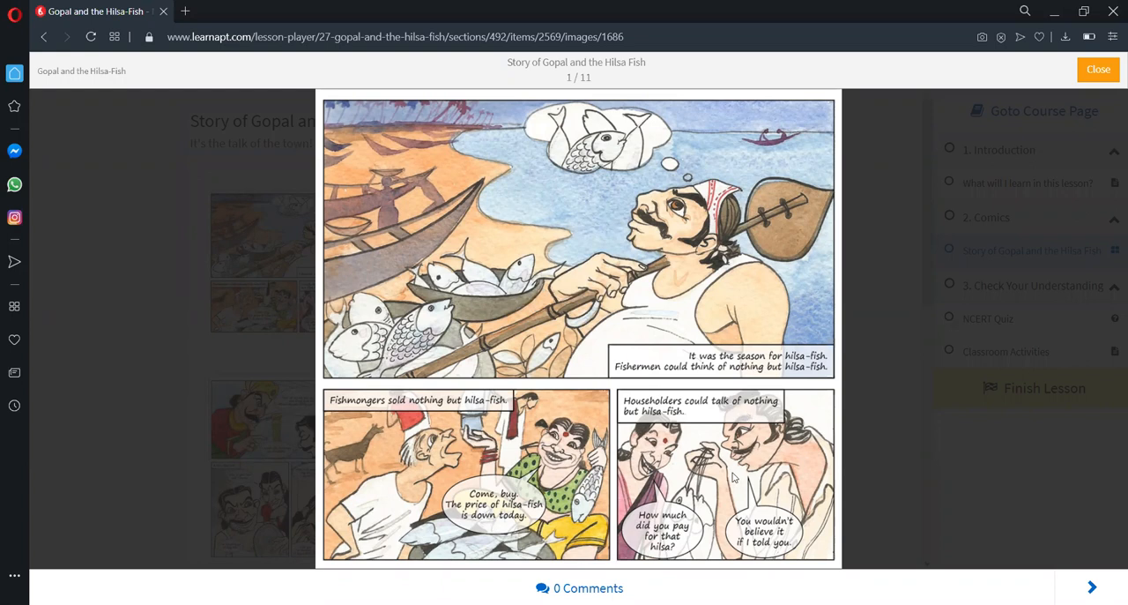
mouse_move(787, 492)
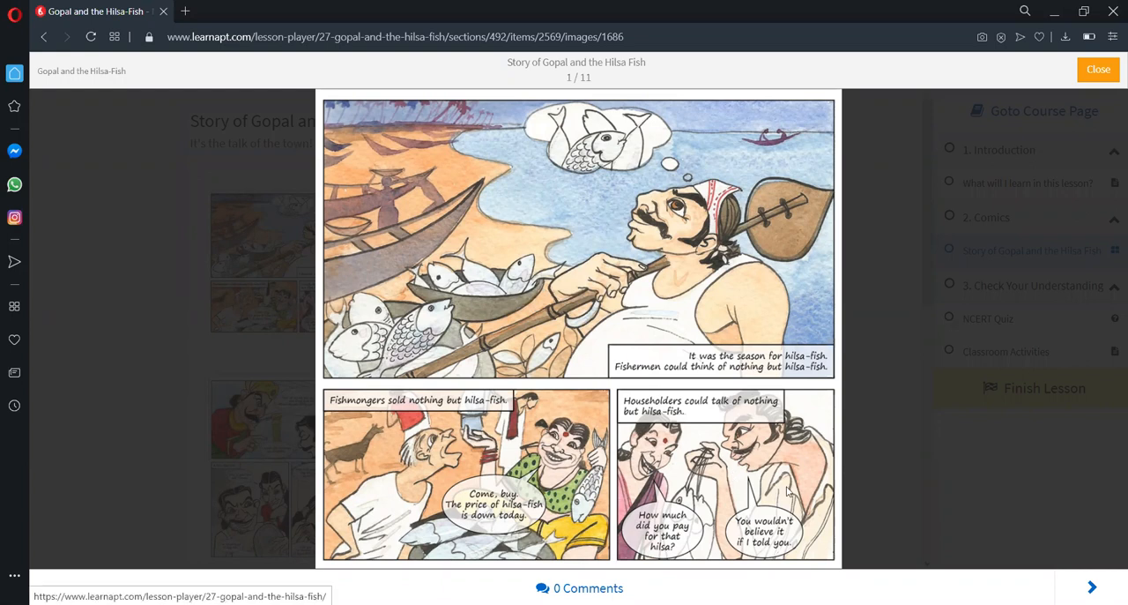
Step: Advance the comic to slide 2, the palace courtiers discussing hilsa-fish
left_click(1091, 586)
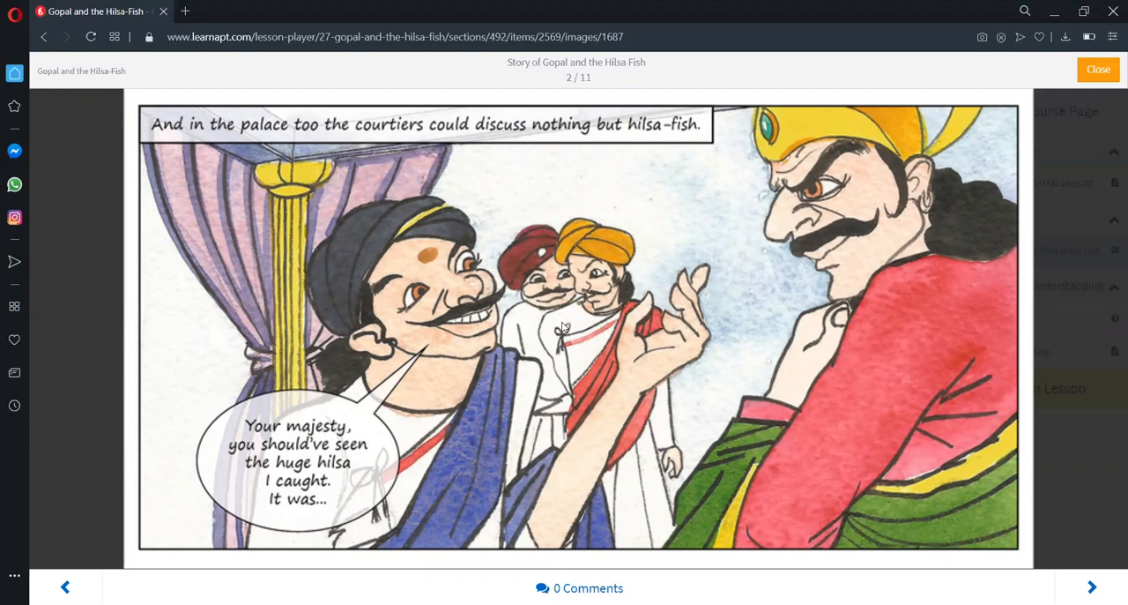
mouse_move(591, 406)
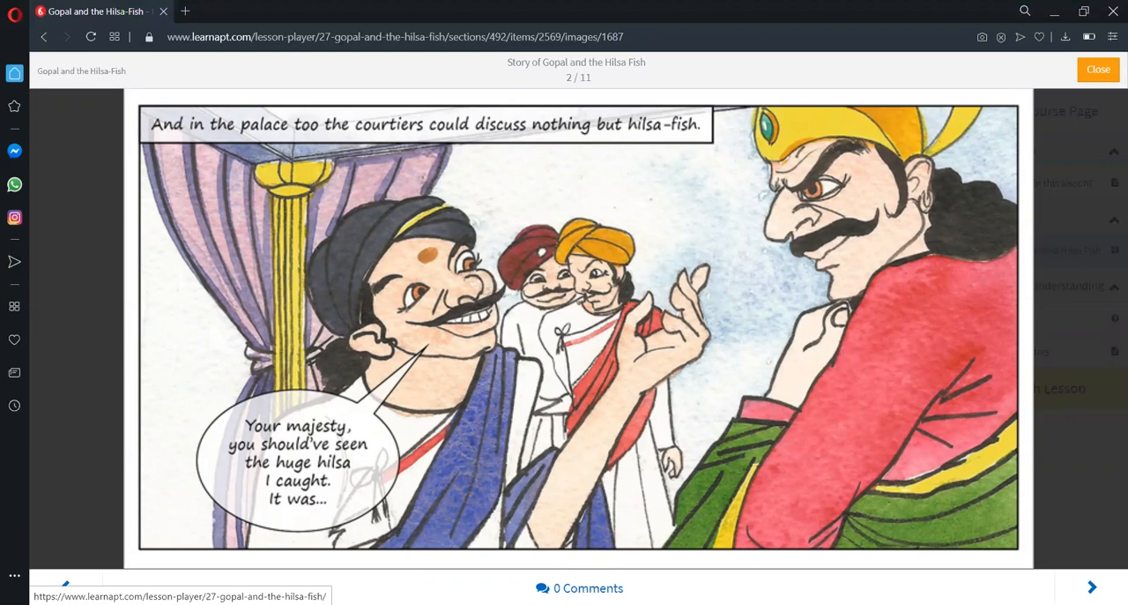
Step: Advance to slide 3, where the king loses his temper and Gopal boasts
left_click(1091, 587)
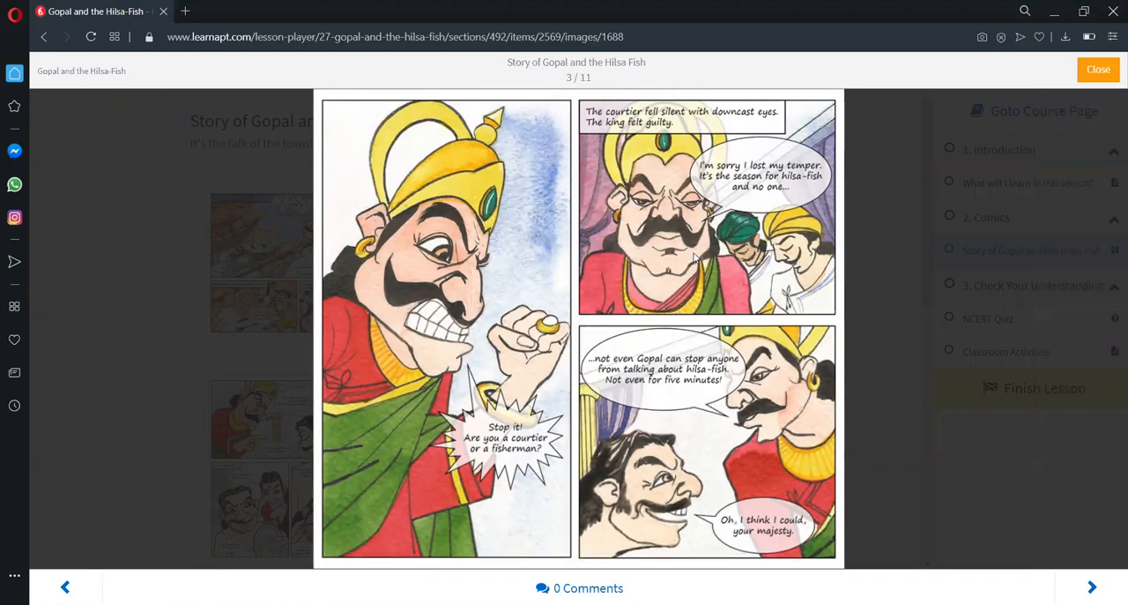
mouse_move(798, 253)
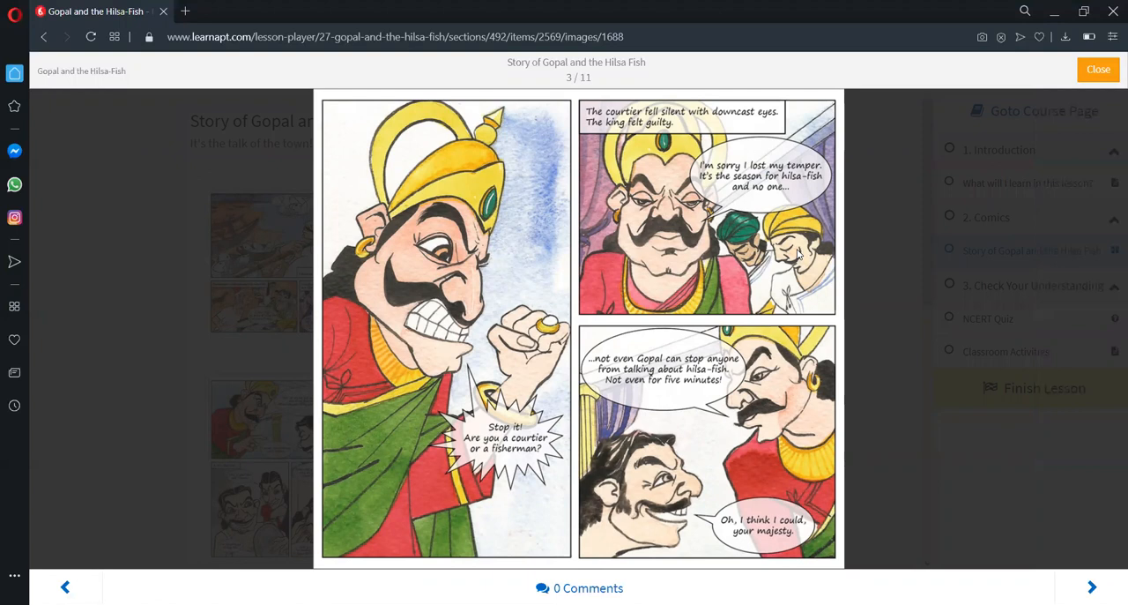
mouse_move(744, 329)
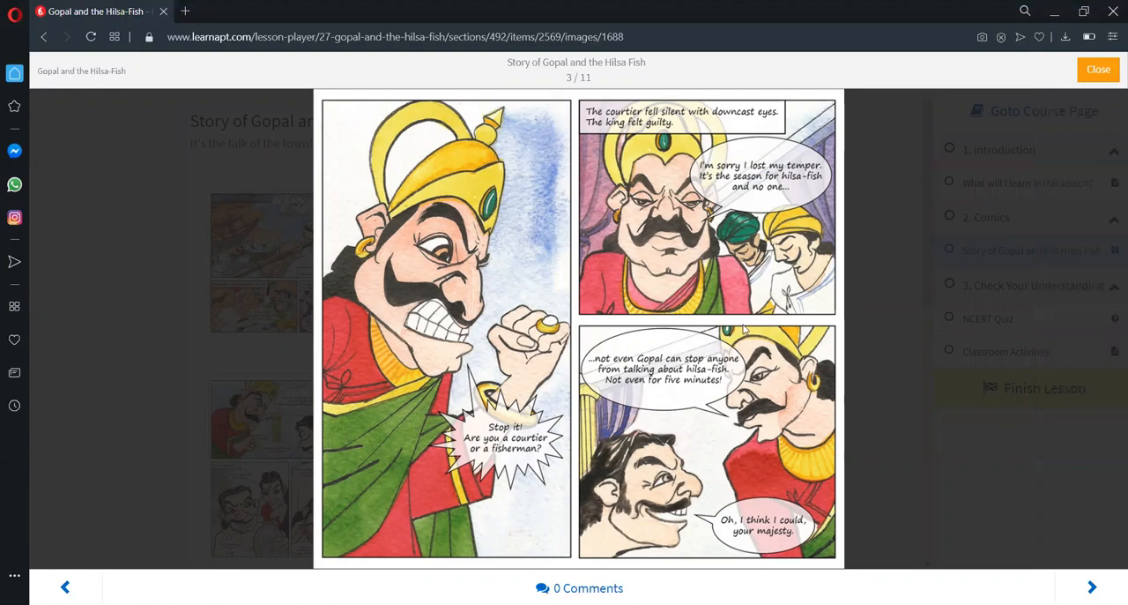
mouse_move(761, 341)
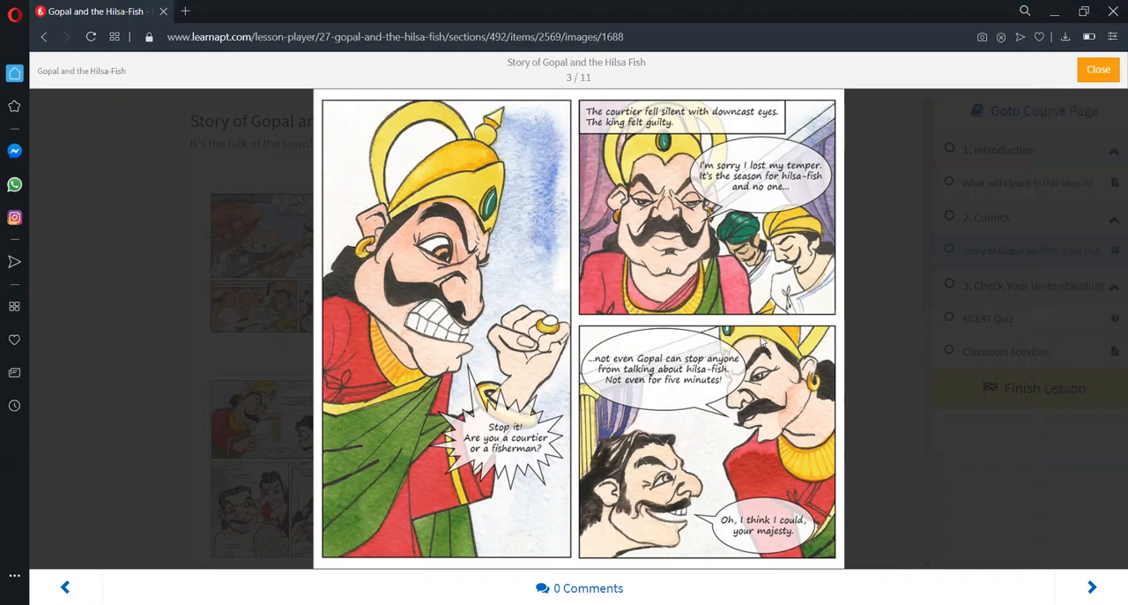
mouse_move(679, 476)
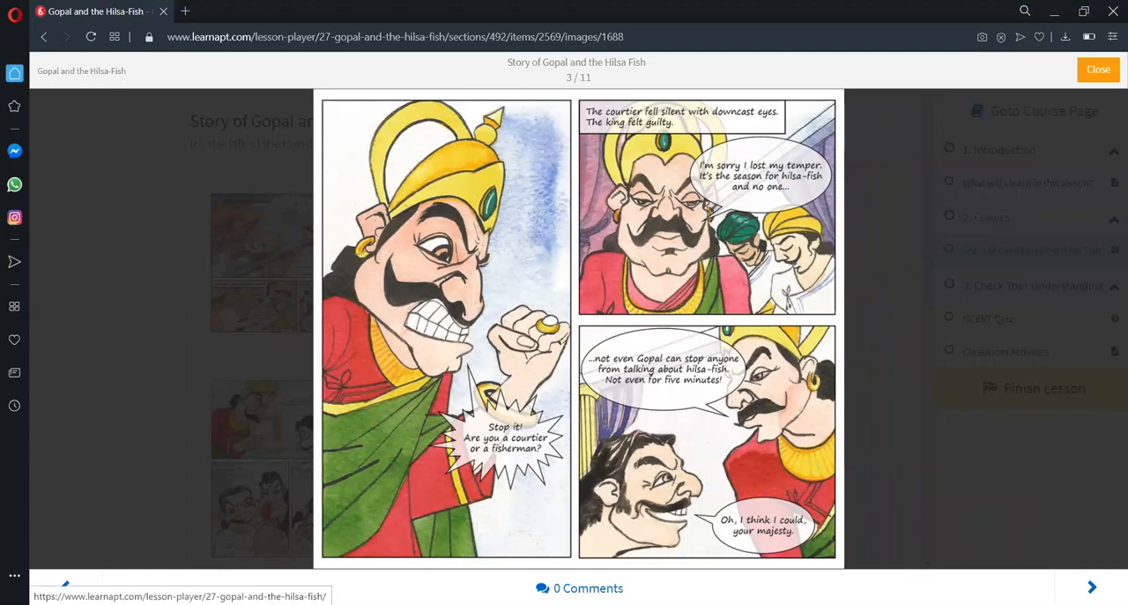
Step: Page forward through slide 4 to slide 5, Gopal in rags buying hilsa-fish
left_click(1091, 587)
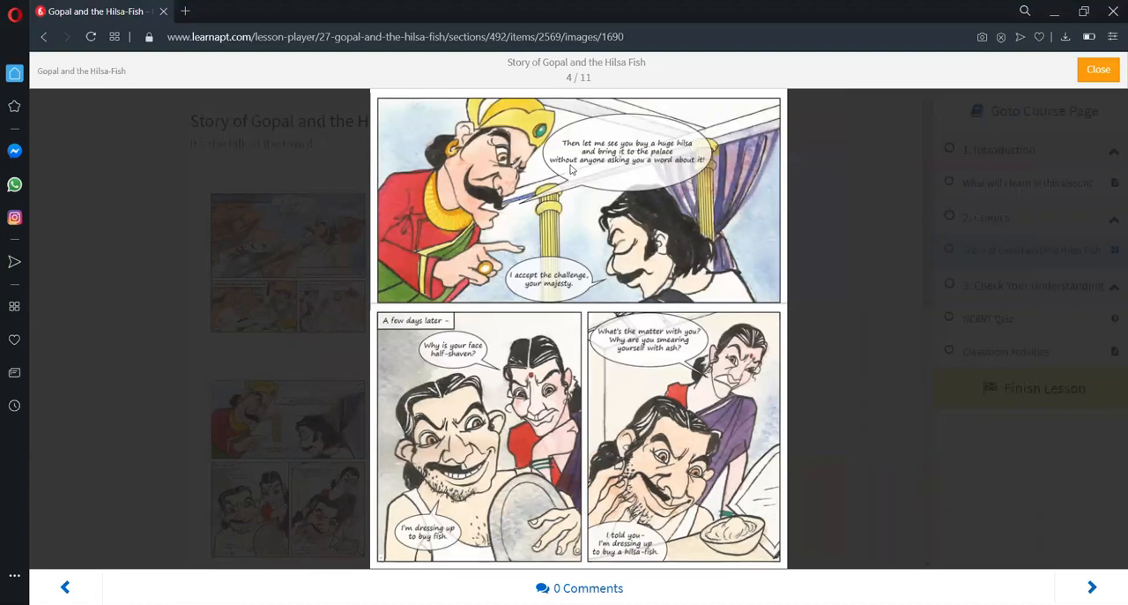
mouse_move(586, 191)
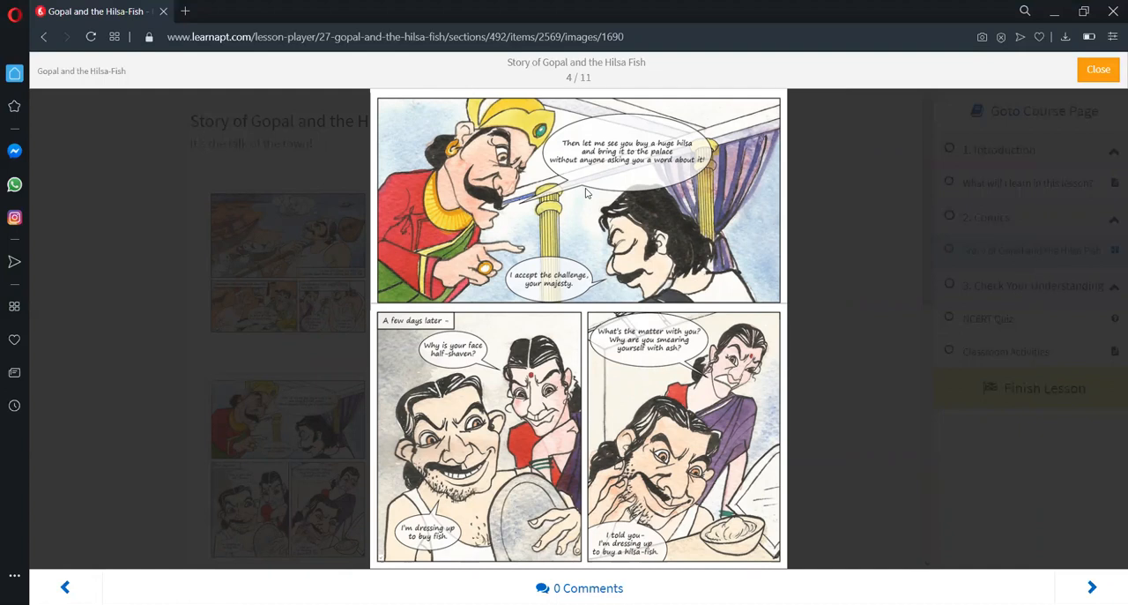
mouse_move(617, 225)
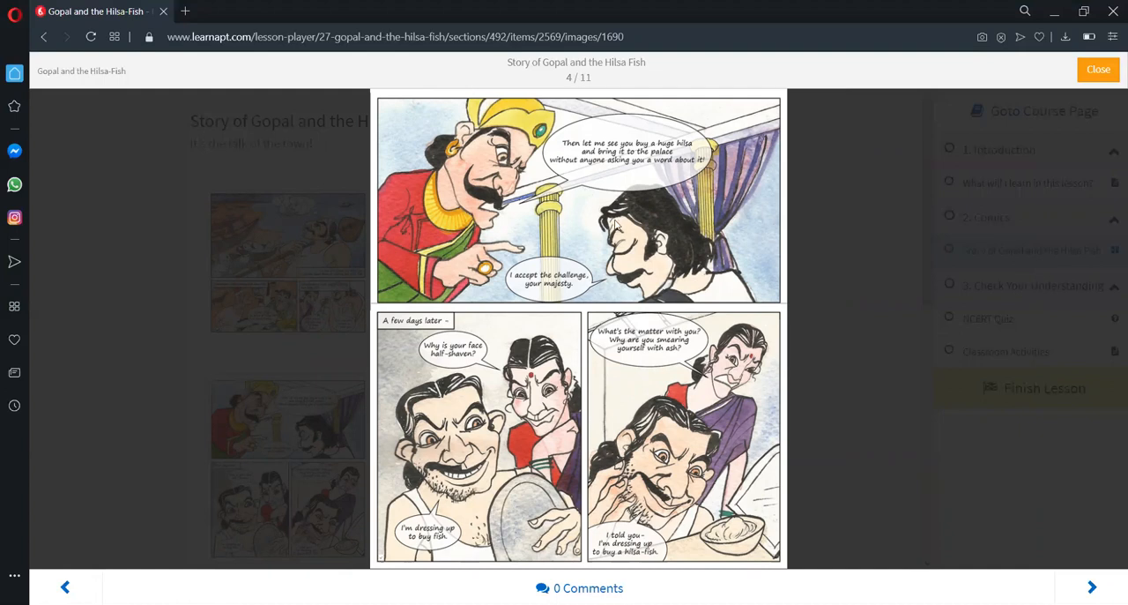
mouse_move(593, 328)
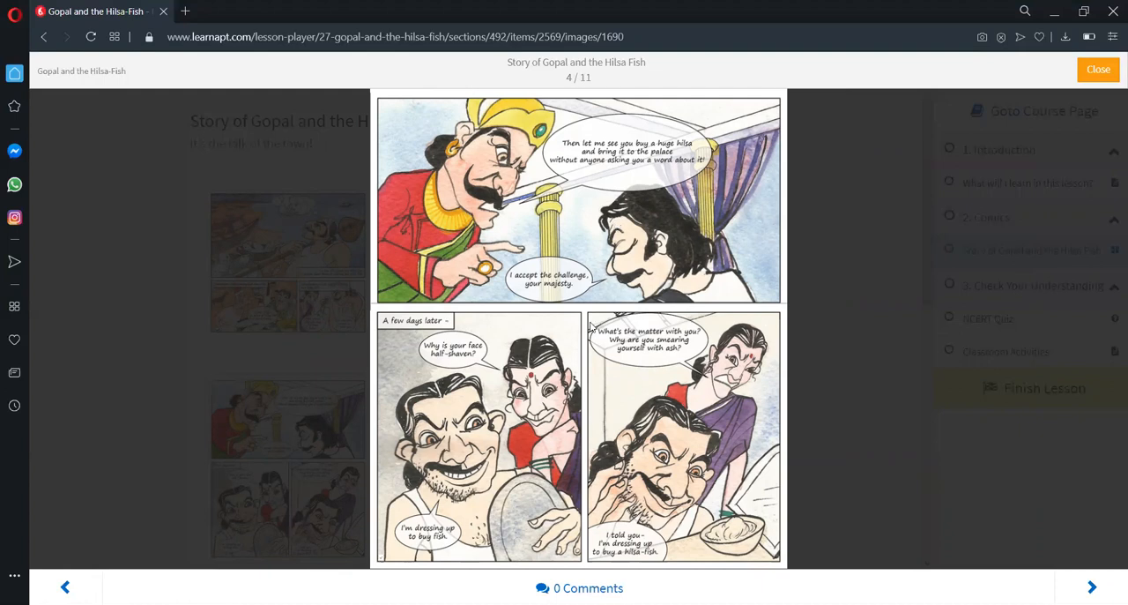
mouse_move(484, 398)
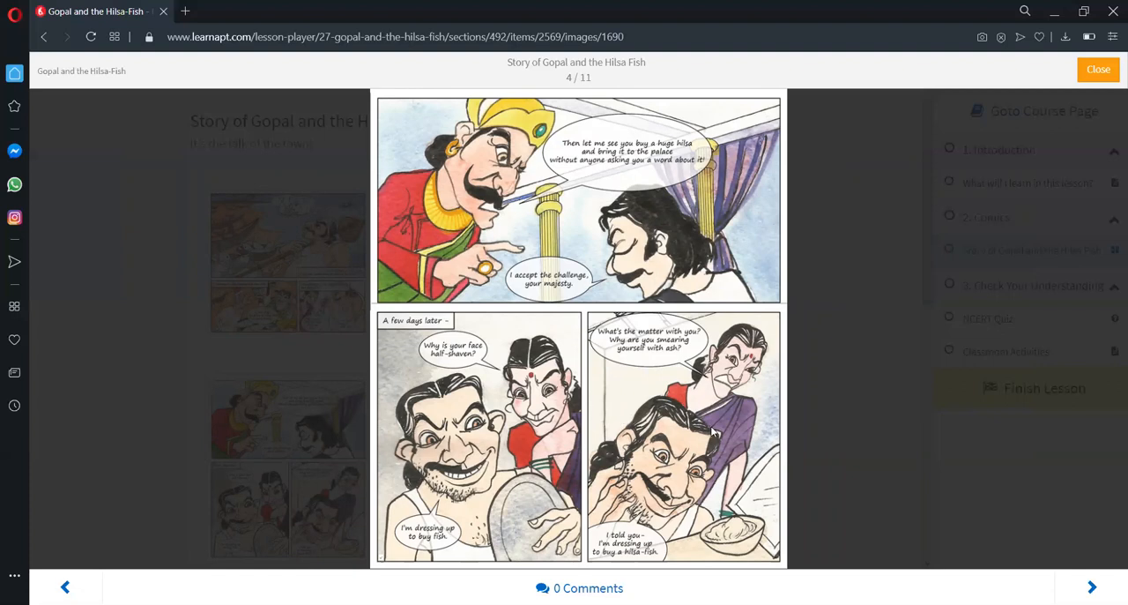
mouse_move(842, 482)
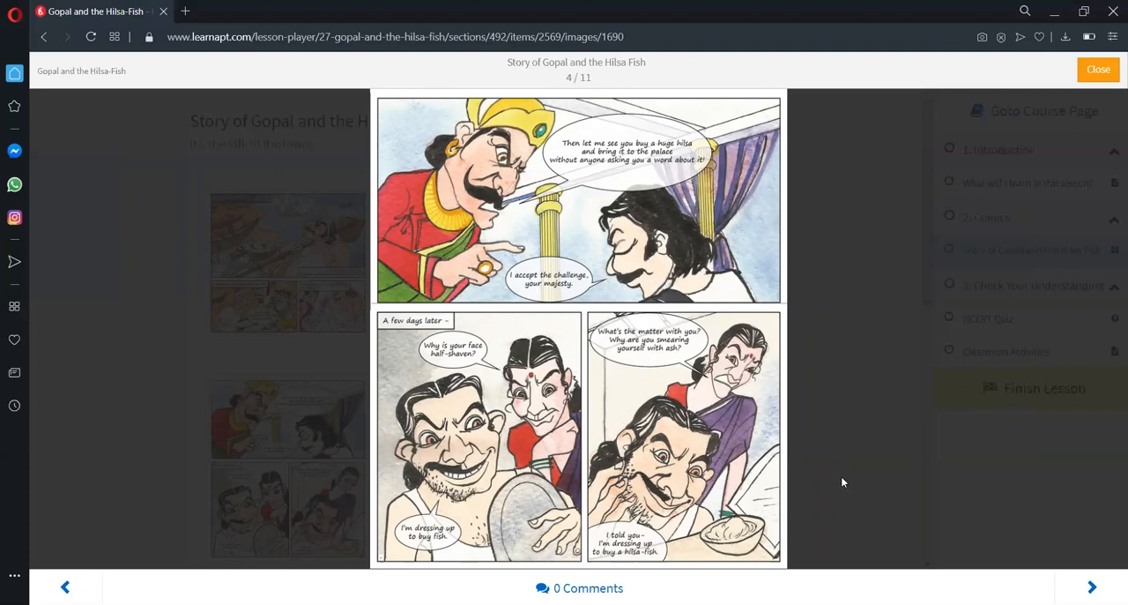
left_click(1091, 587)
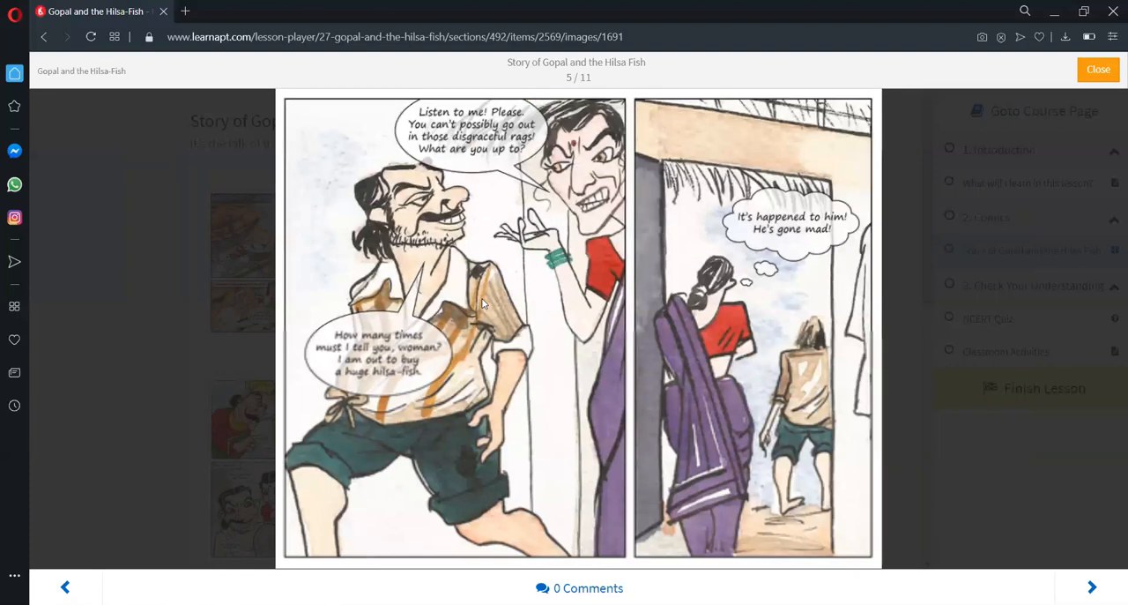
mouse_move(507, 302)
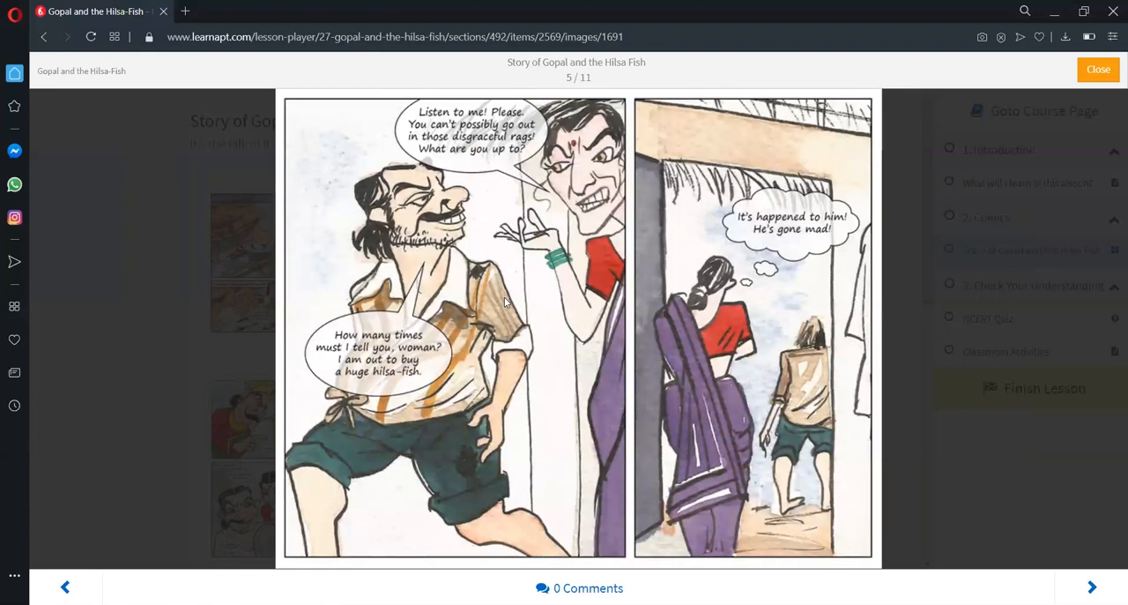
mouse_move(509, 304)
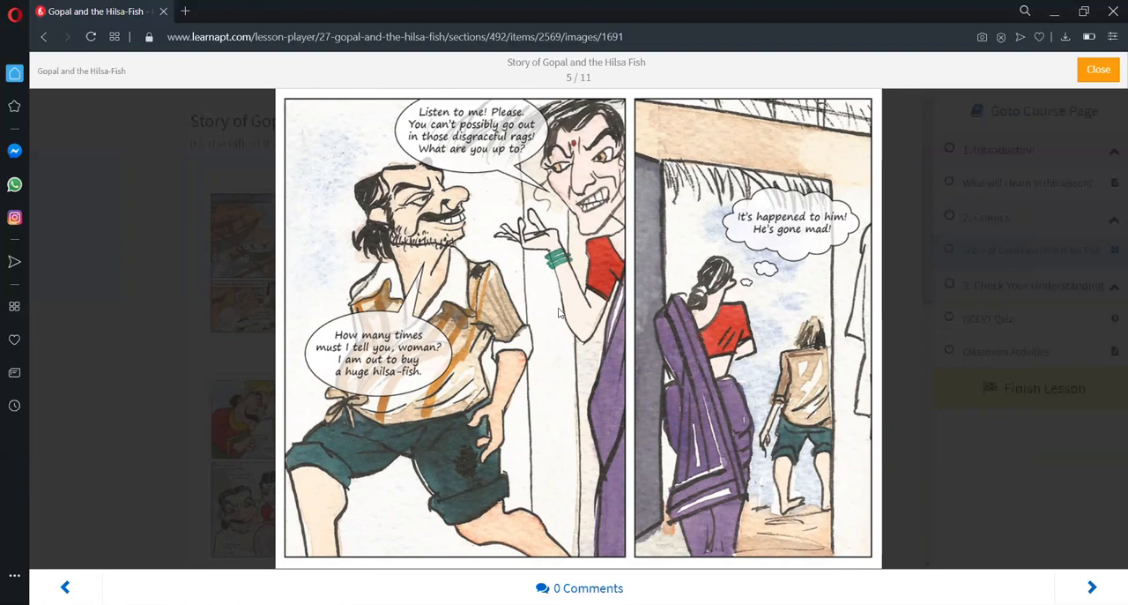
mouse_move(753, 398)
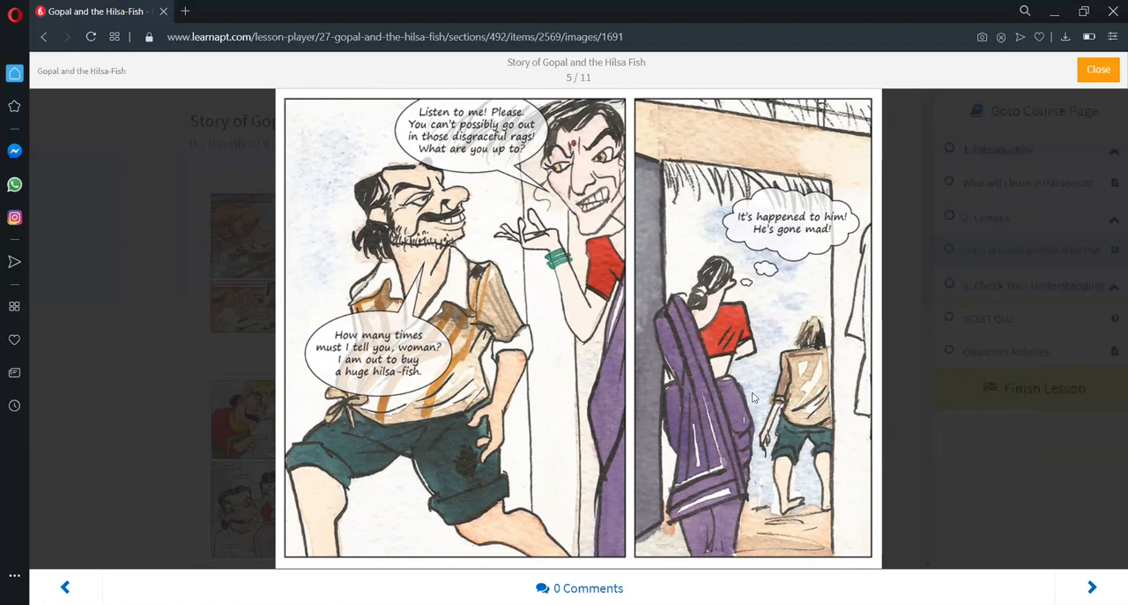
Step: Advance to slide 6, where guards block Gopal carrying the hilsa-fish to court
left_click(1091, 587)
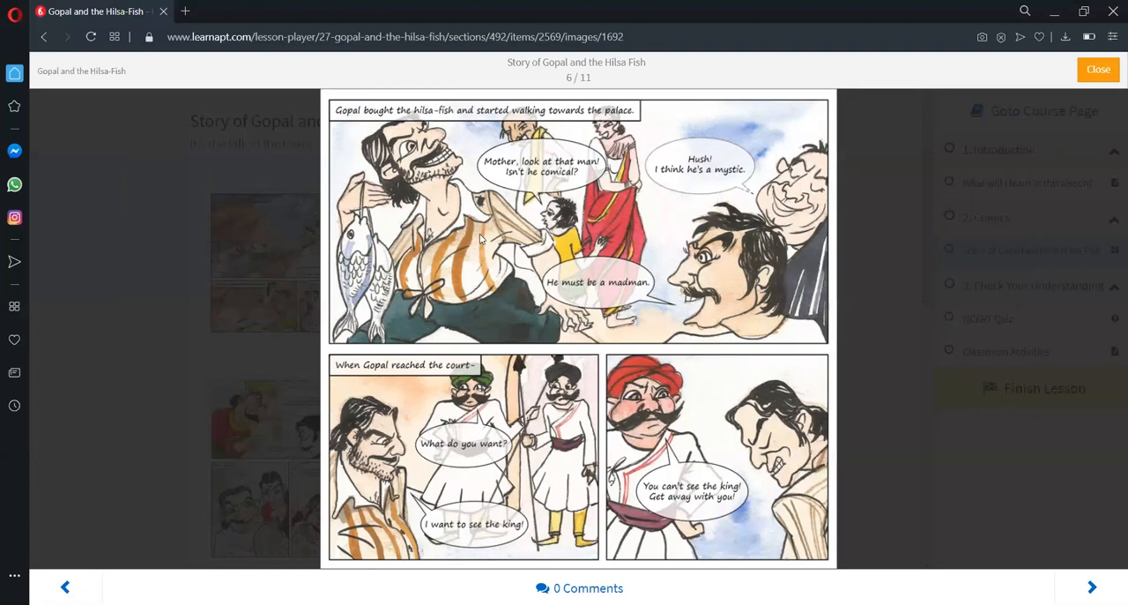
mouse_move(491, 239)
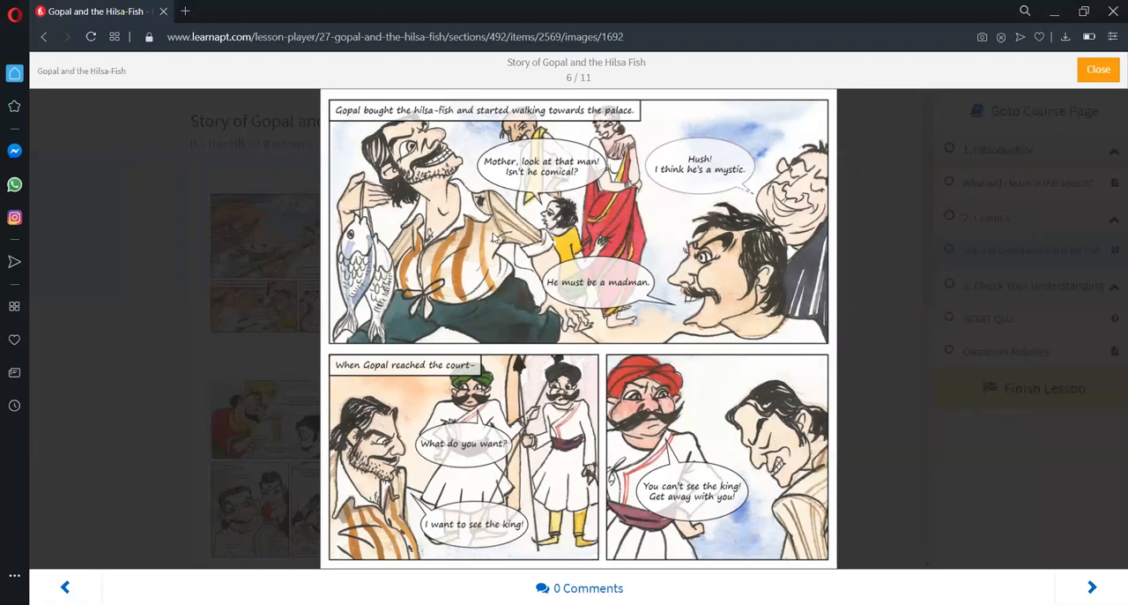
mouse_move(520, 249)
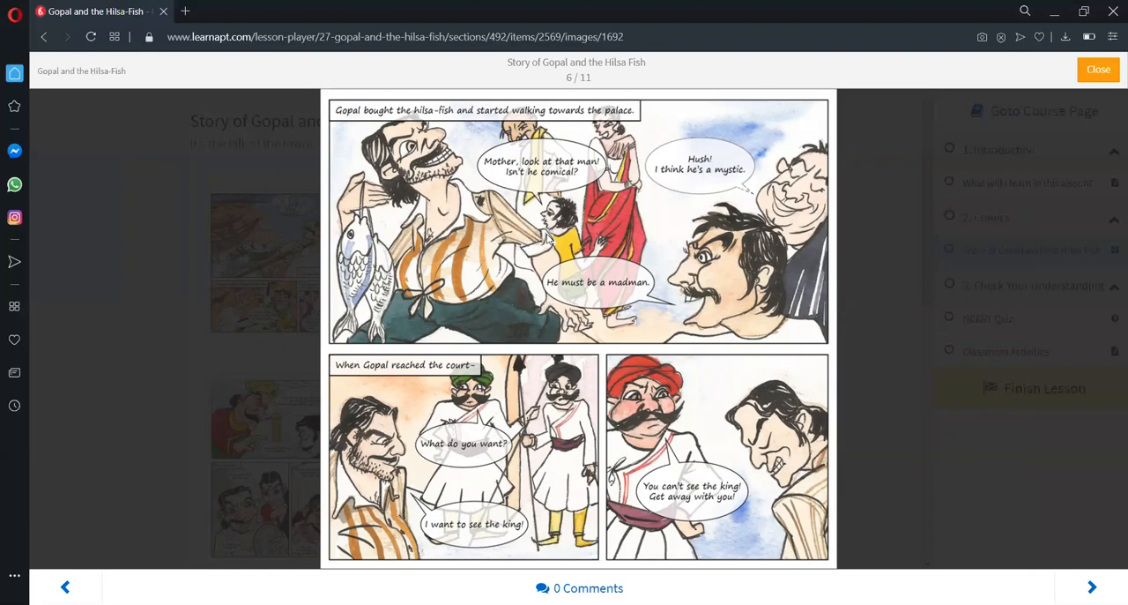
mouse_move(673, 234)
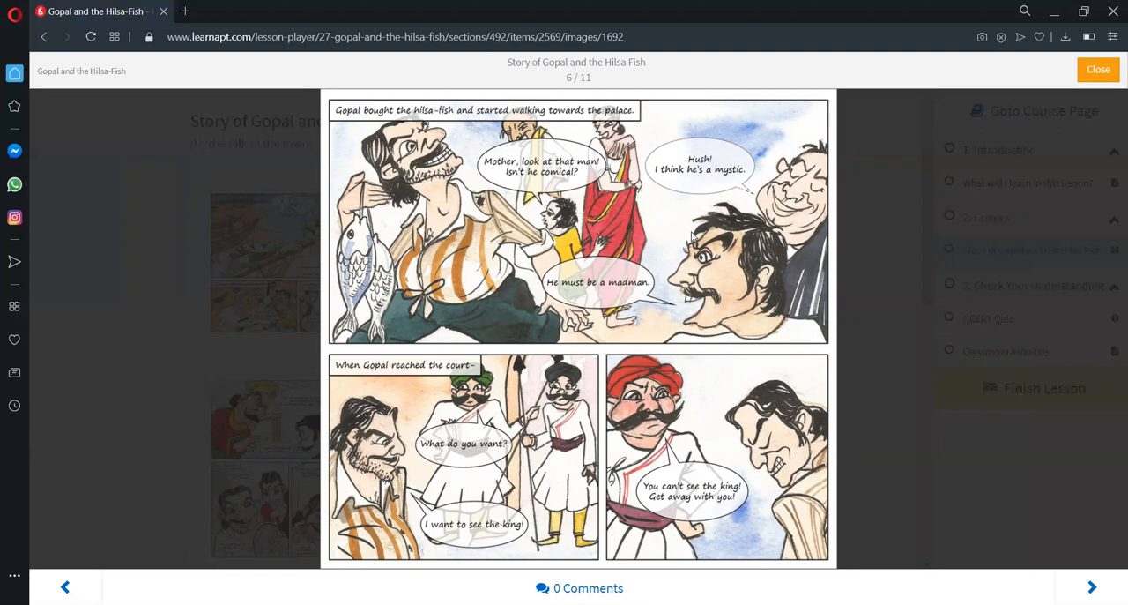
mouse_move(756, 286)
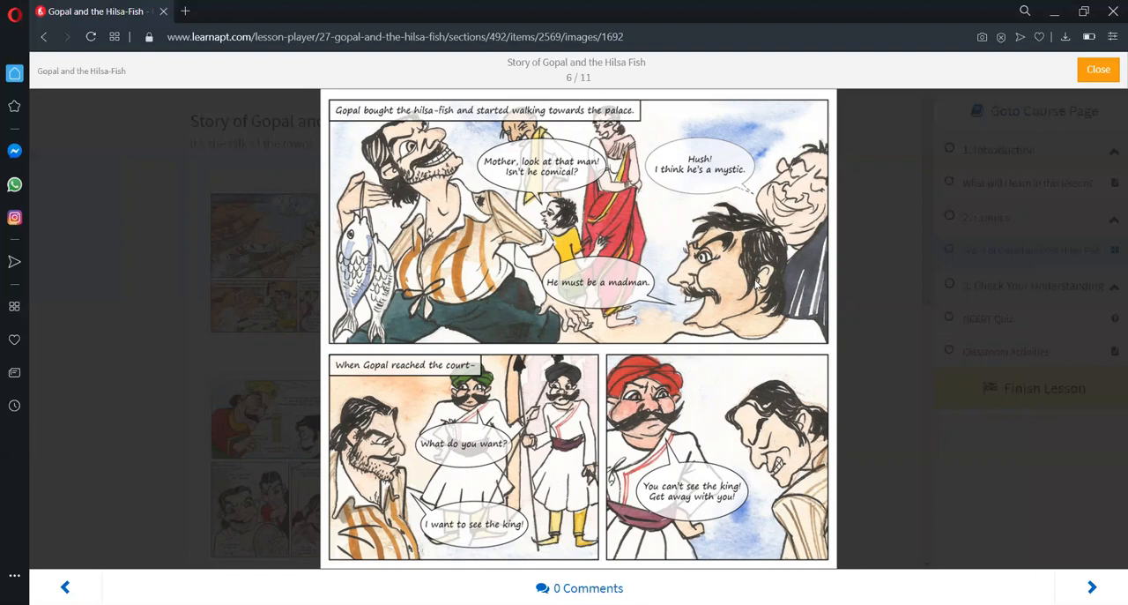
mouse_move(760, 278)
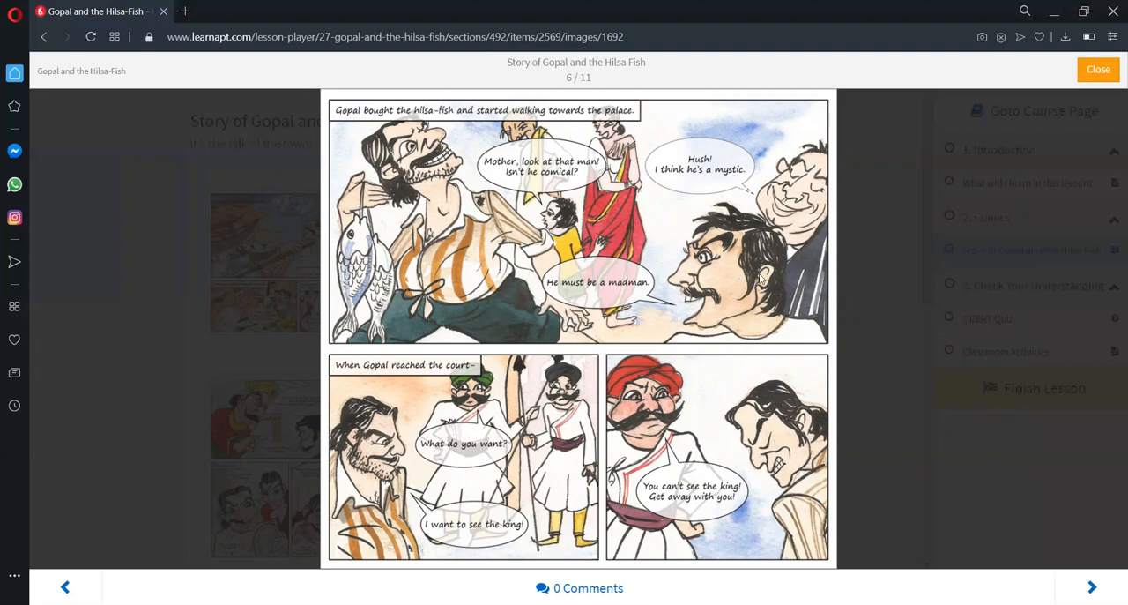
mouse_move(774, 288)
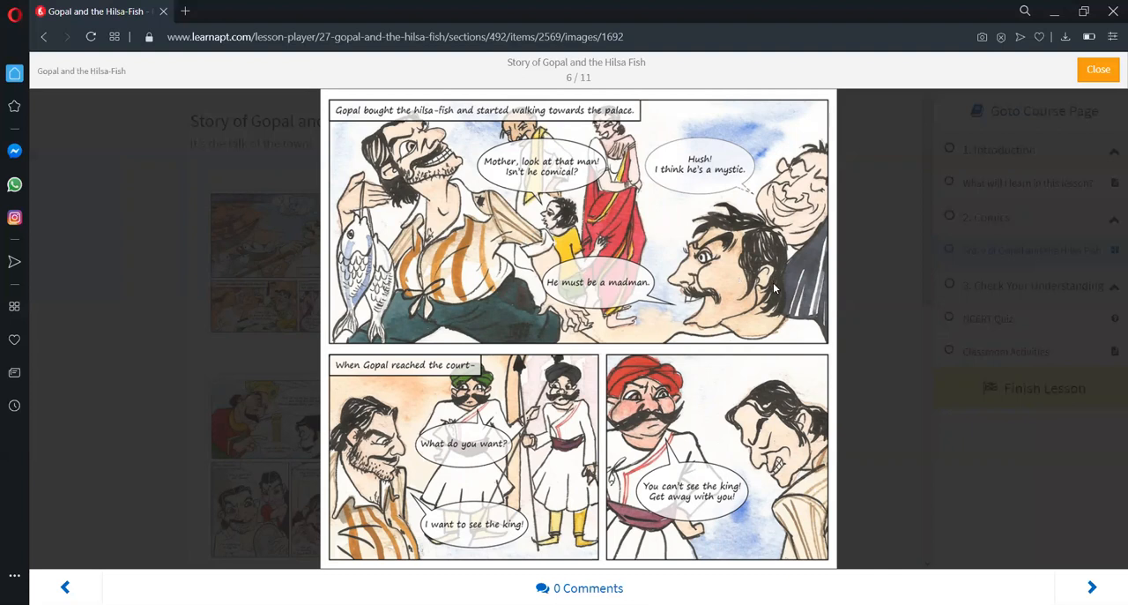
mouse_move(644, 387)
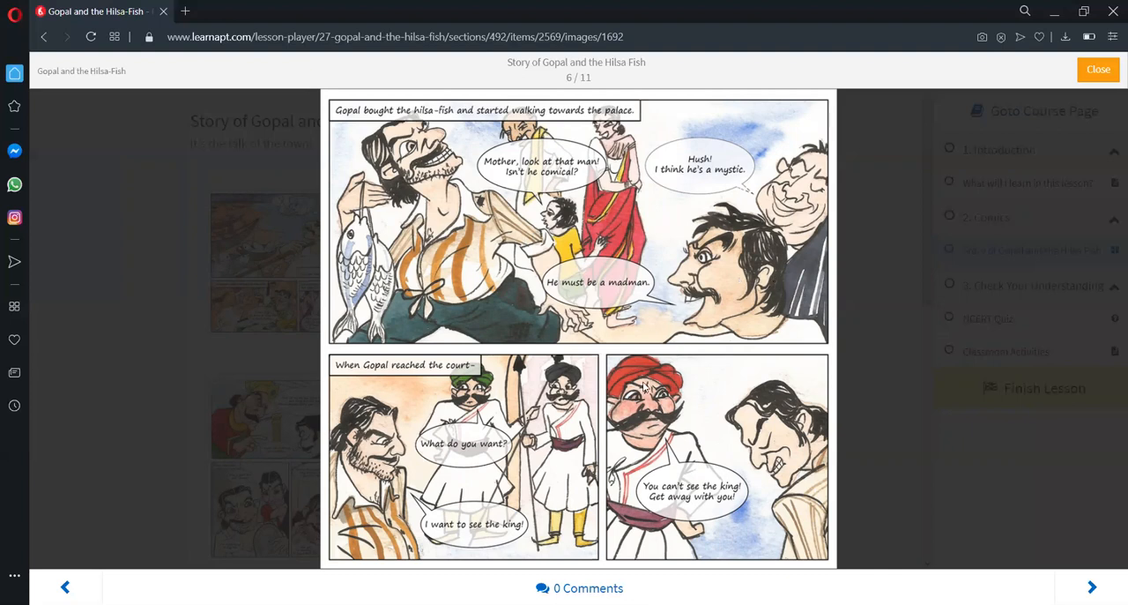
mouse_move(435, 406)
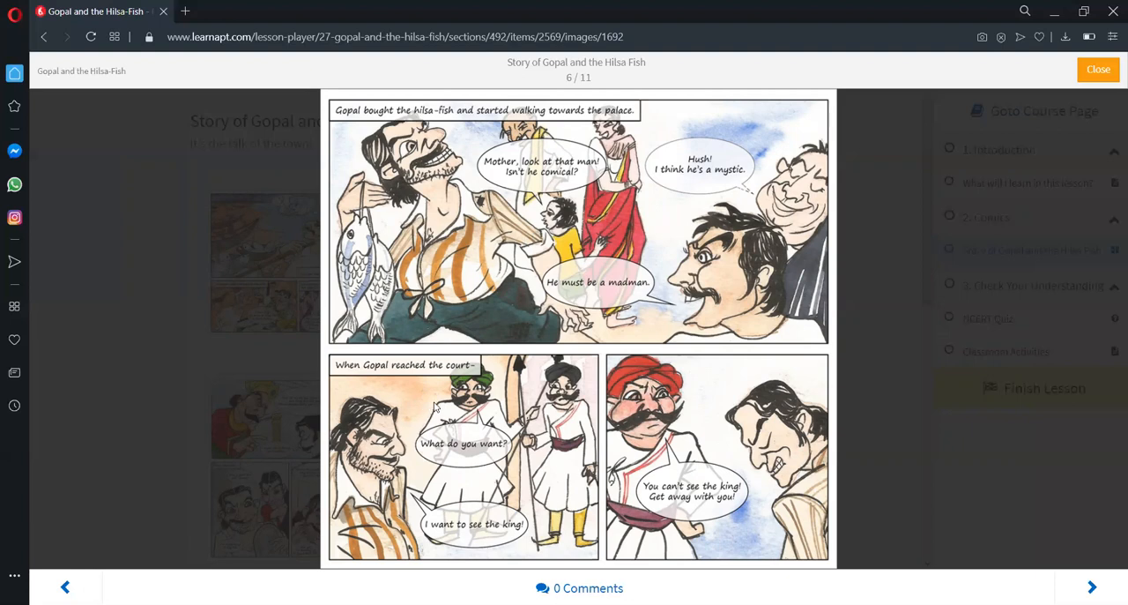
mouse_move(445, 398)
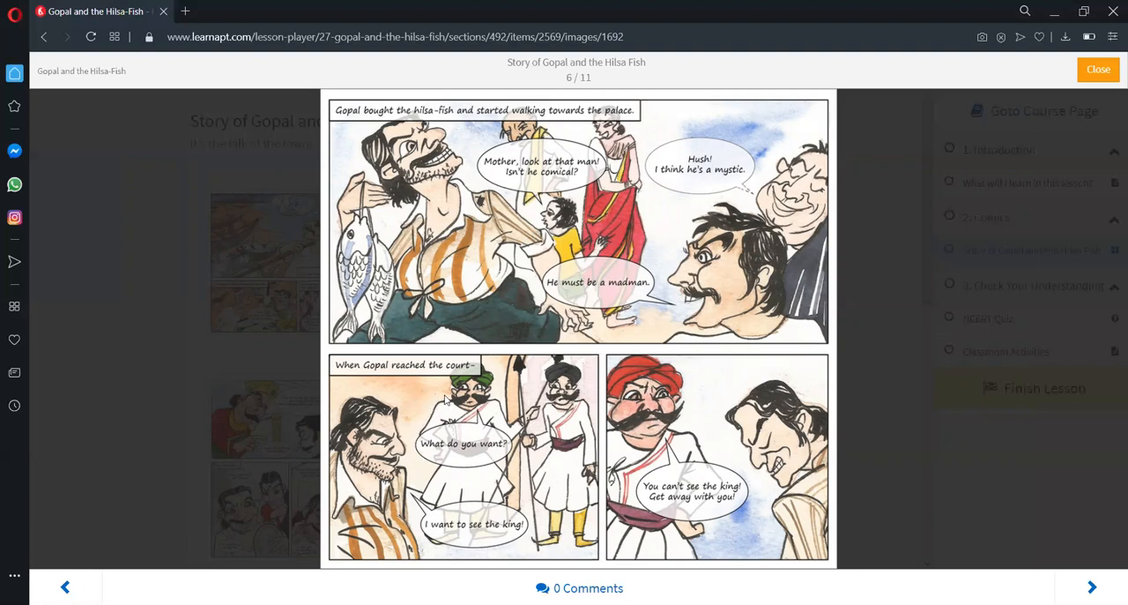
mouse_move(452, 398)
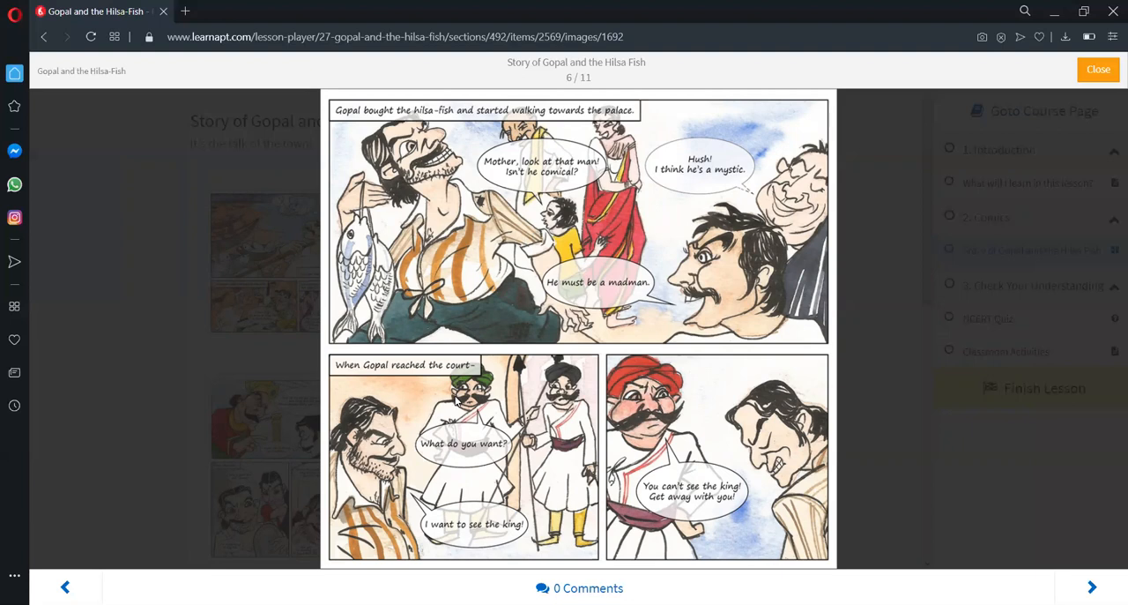
mouse_move(718, 439)
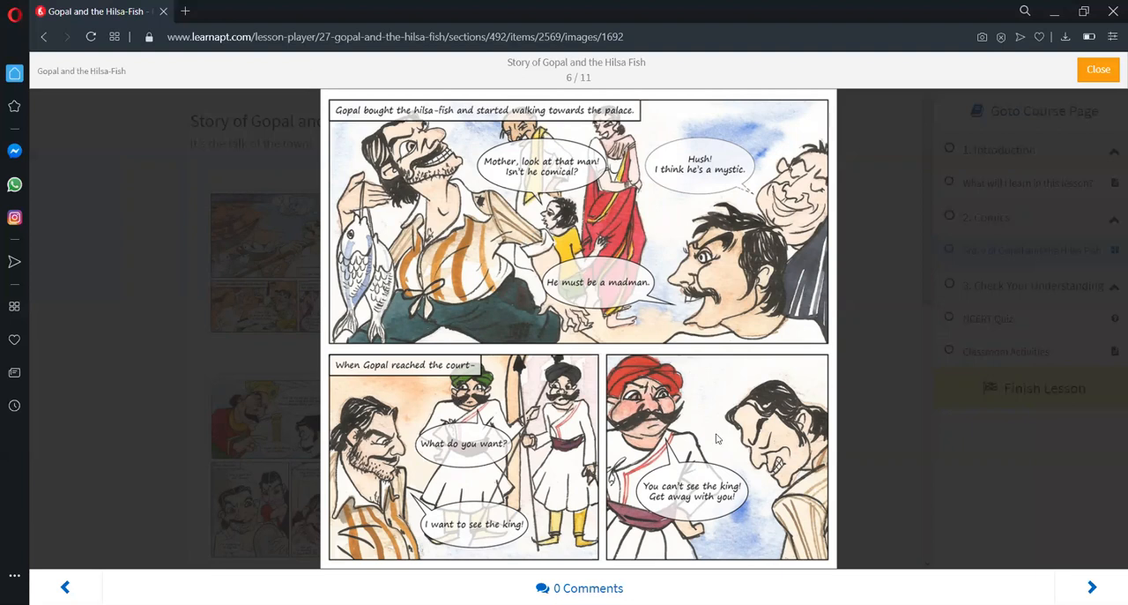
mouse_move(709, 427)
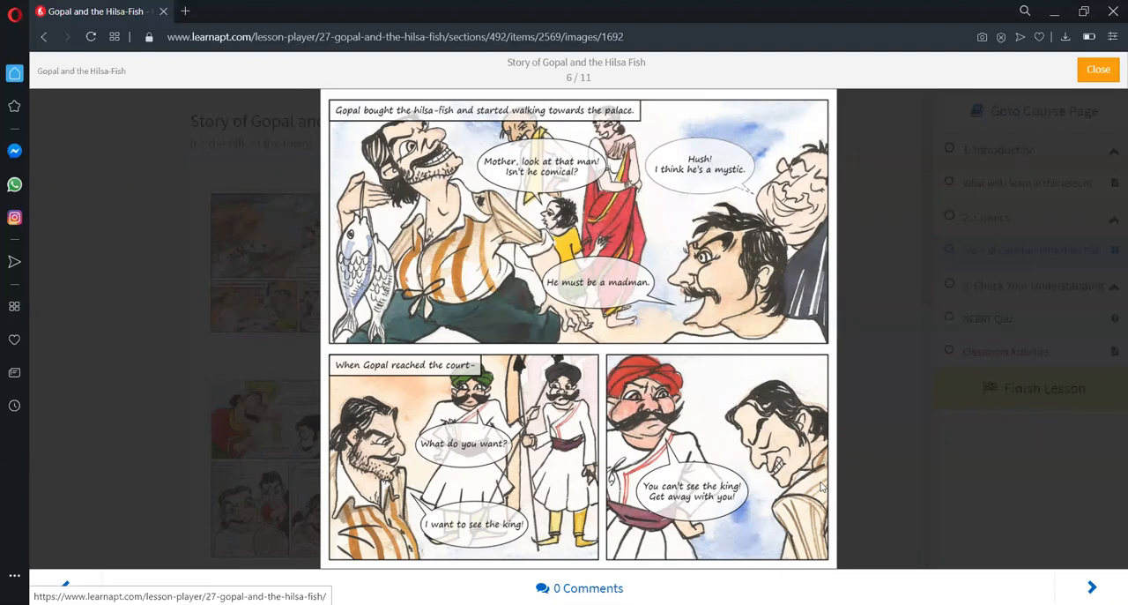
Step: Advance to slide 7, Gopal dancing and singing while holding the hilsa-fish
left_click(1091, 587)
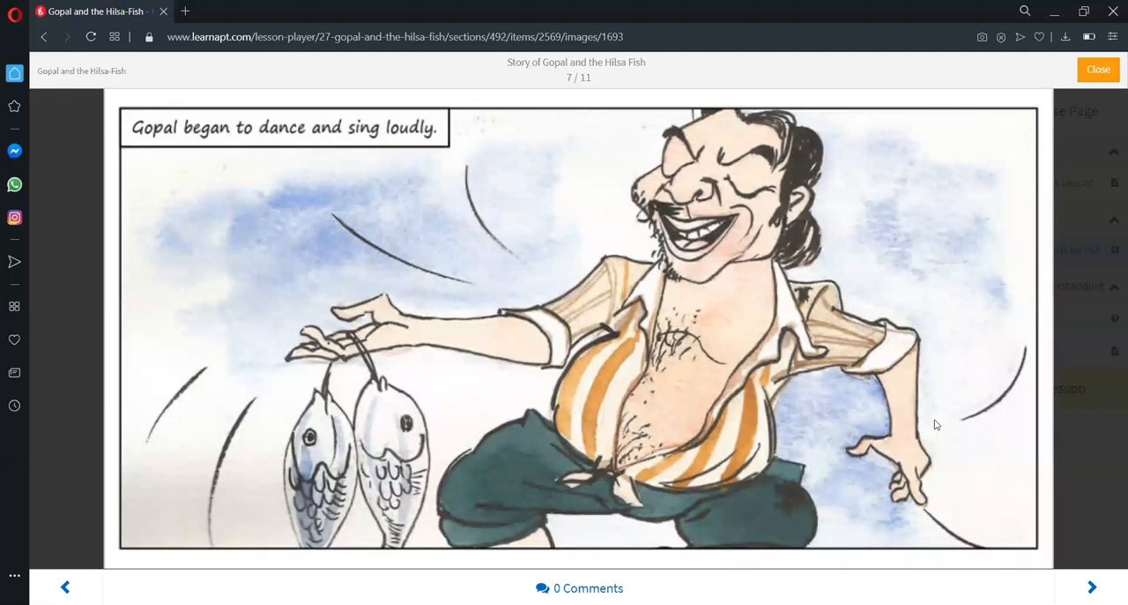
Step: Advance to slide 8, where the king orders Gopal brought to him
left_click(1091, 587)
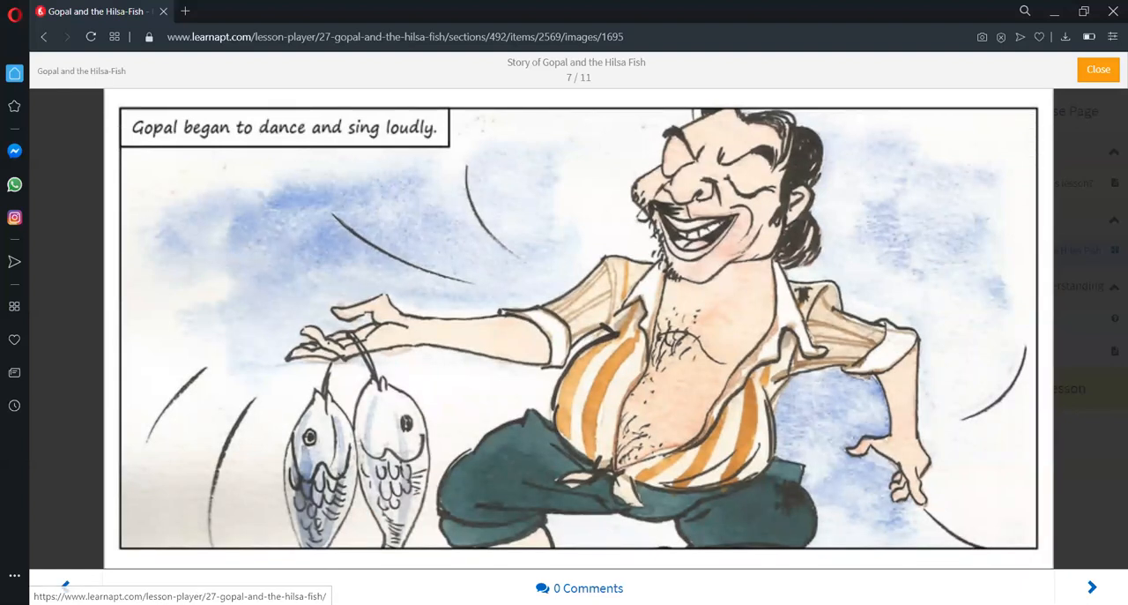
left_click(1091, 587)
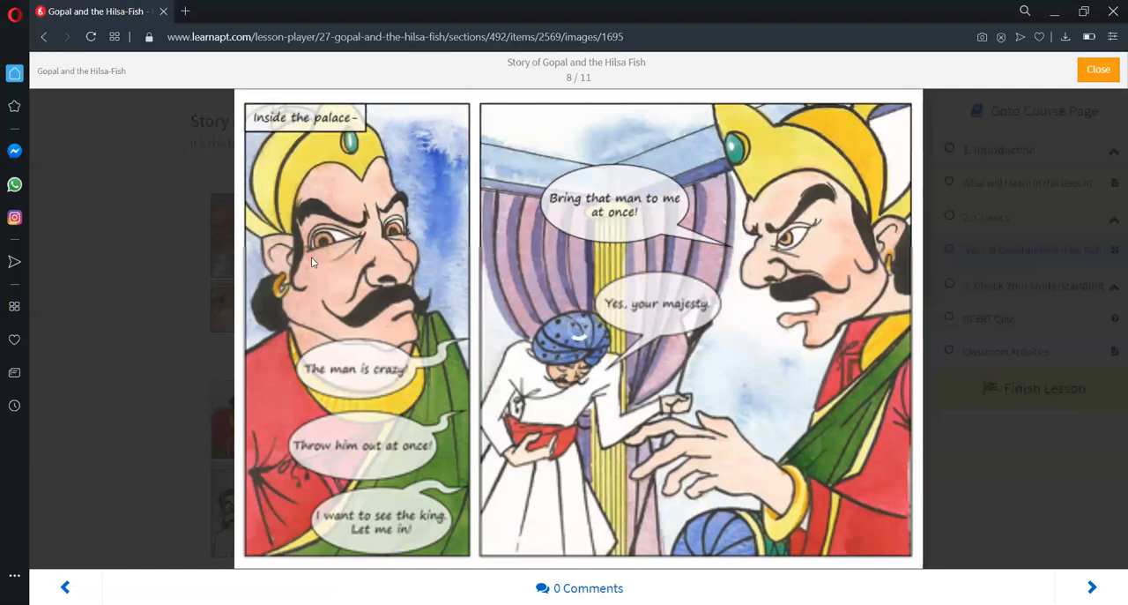
mouse_move(500, 317)
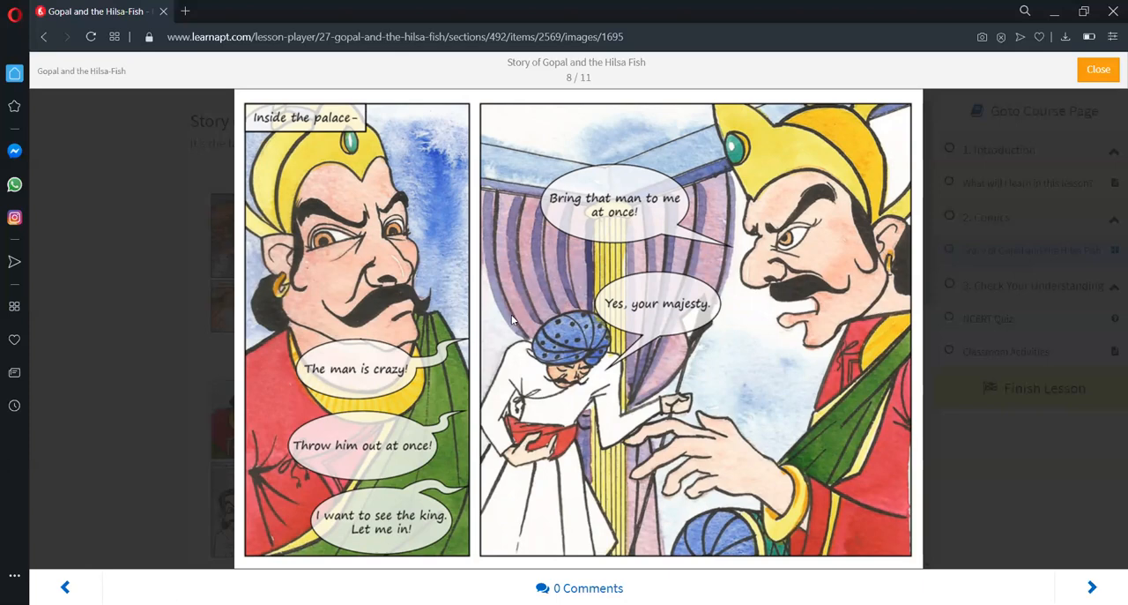
mouse_move(799, 426)
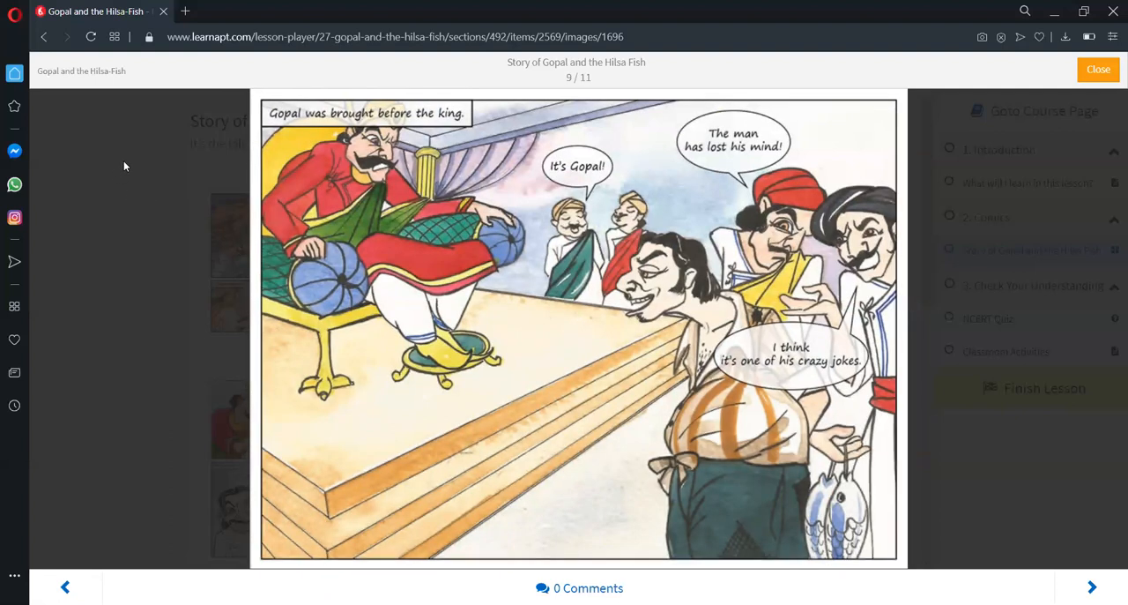
mouse_move(587, 273)
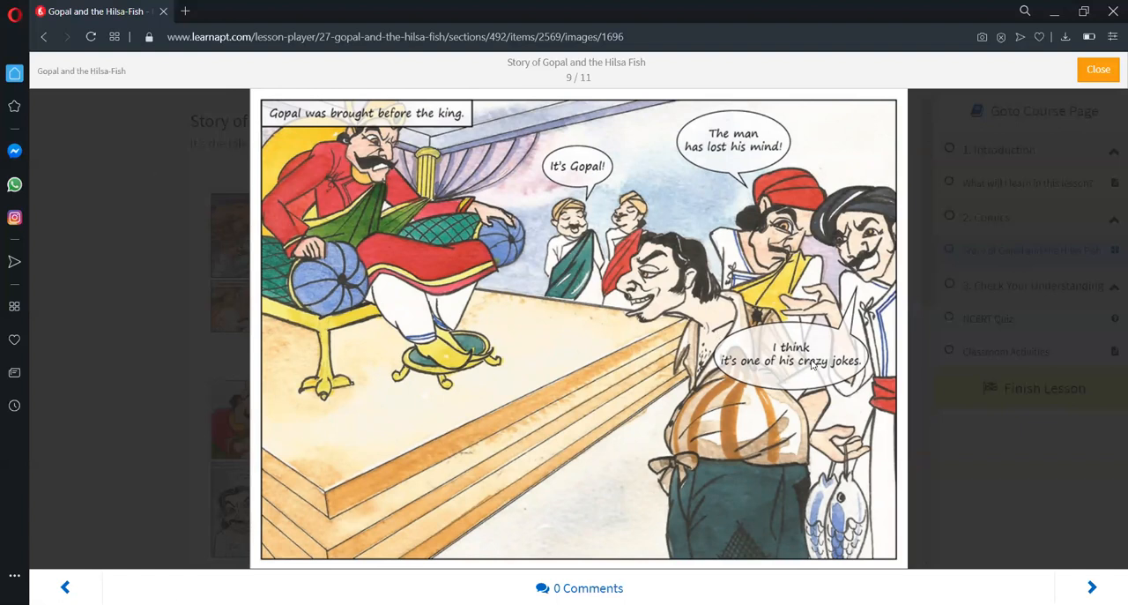
Step: Advance to slide 10, where Gopal says nobody mentioned hilsa-fish
left_click(1091, 587)
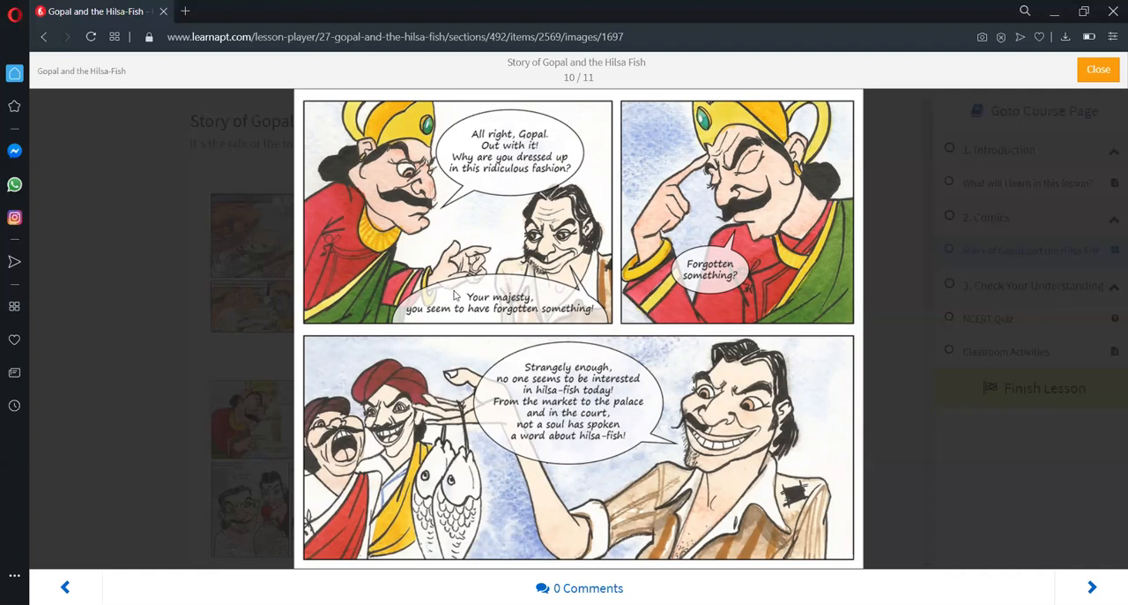
mouse_move(495, 289)
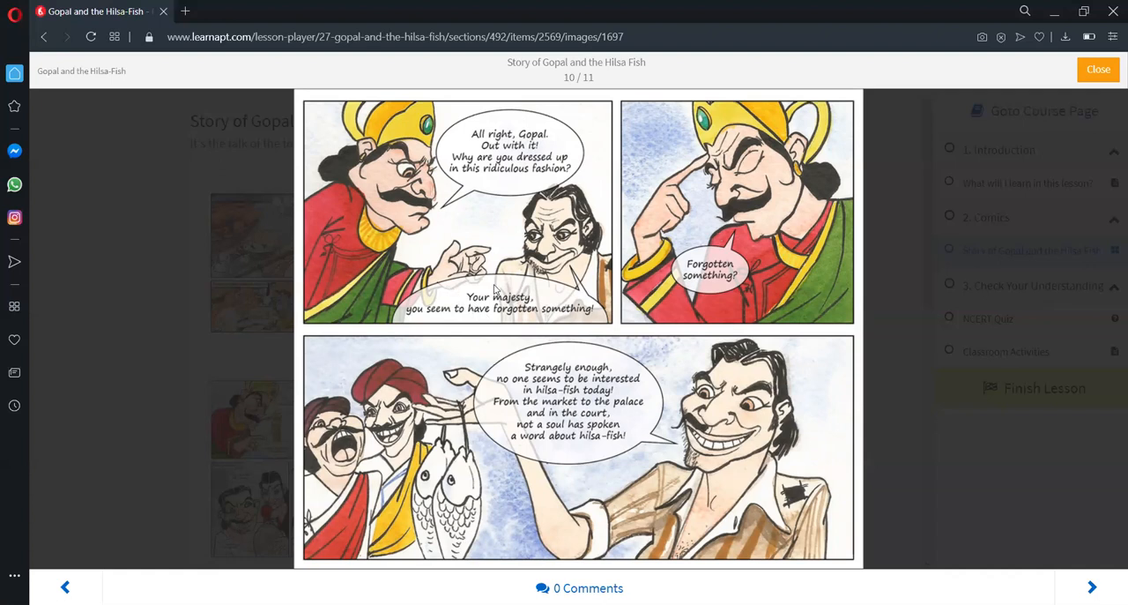
mouse_move(757, 282)
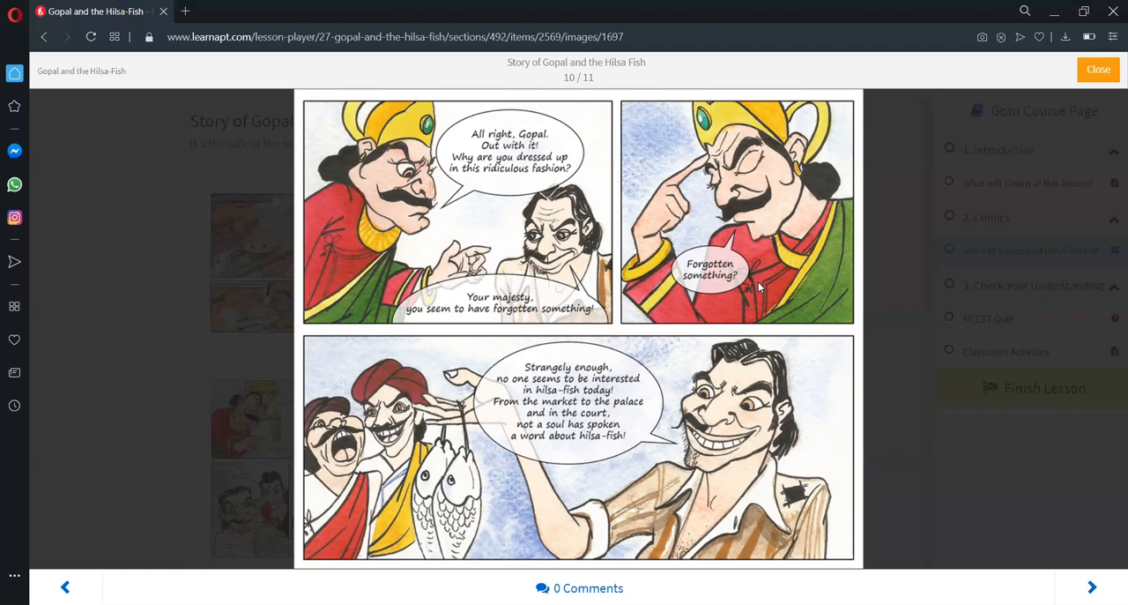
mouse_move(683, 415)
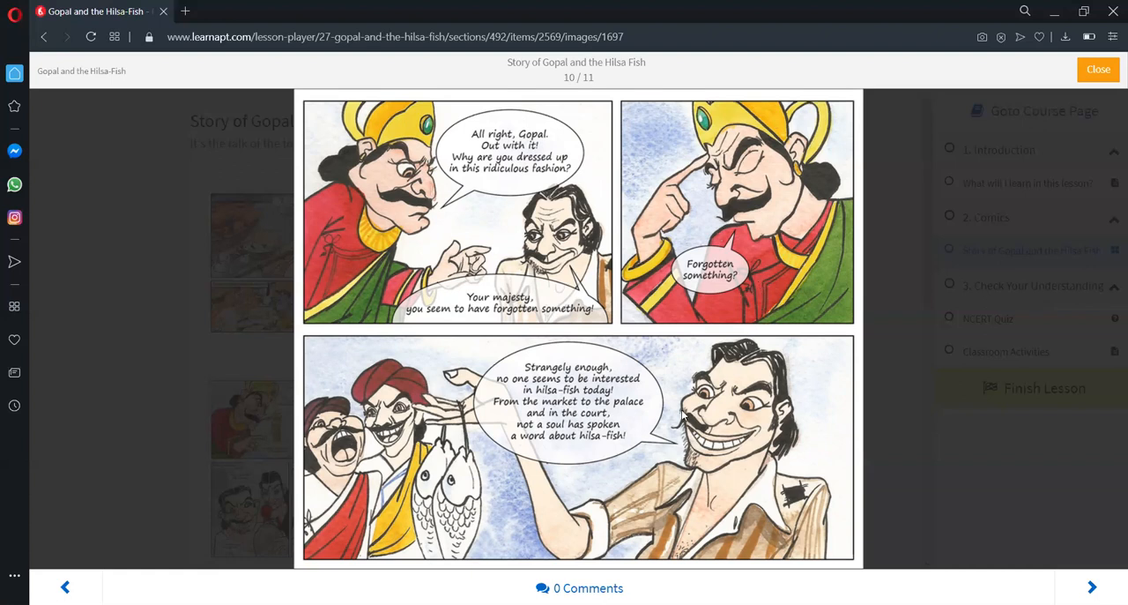
mouse_move(683, 415)
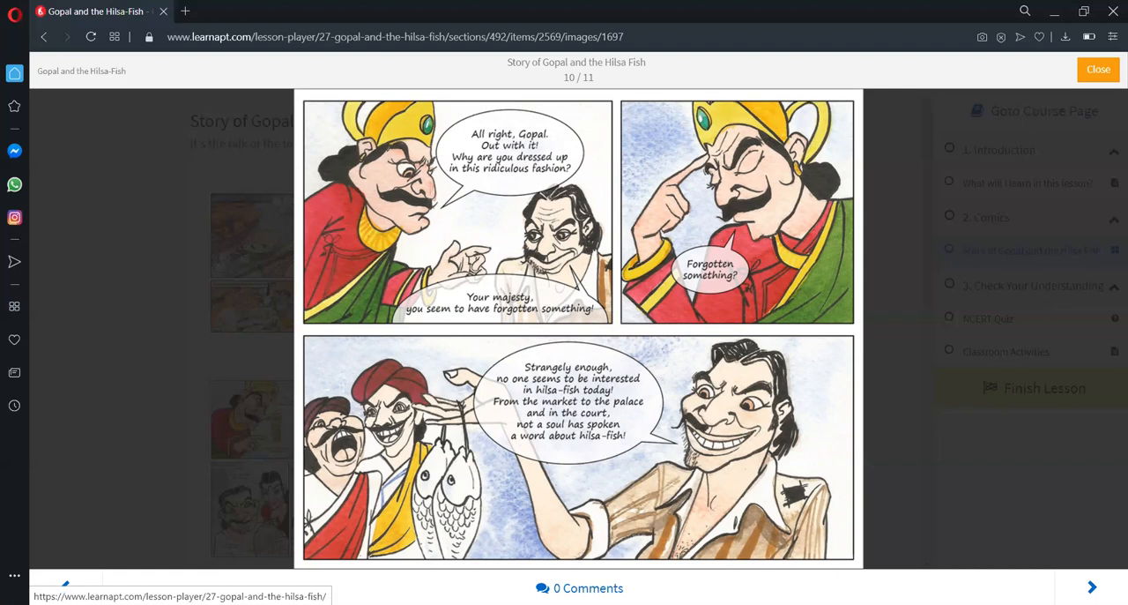
Step: Advance to the last slide, 11 of 11, with the king congratulating Gopal
left_click(1091, 586)
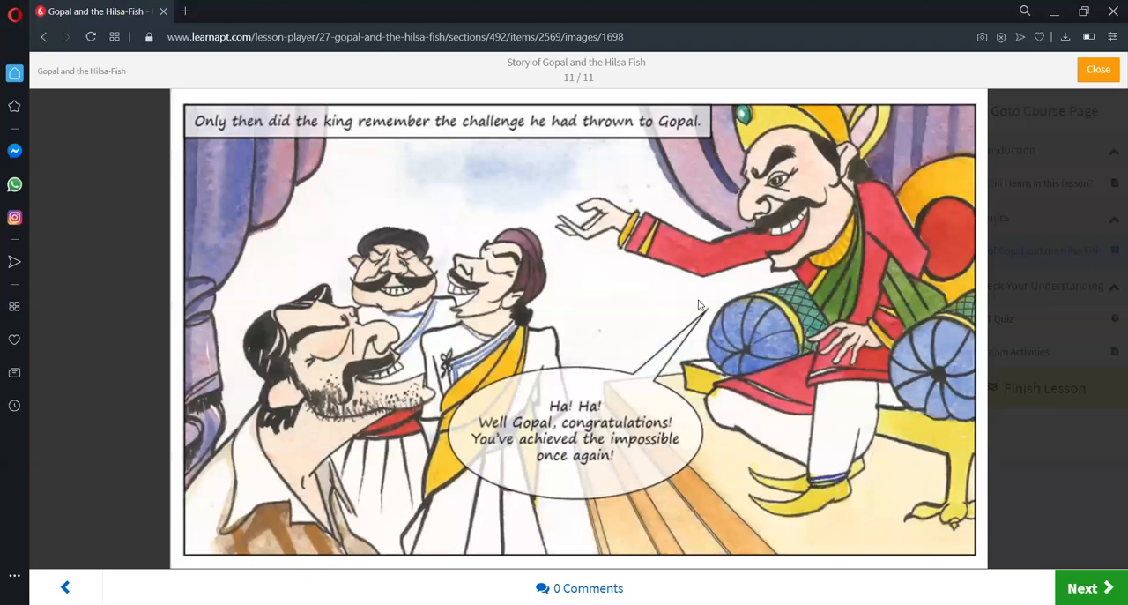
mouse_move(769, 346)
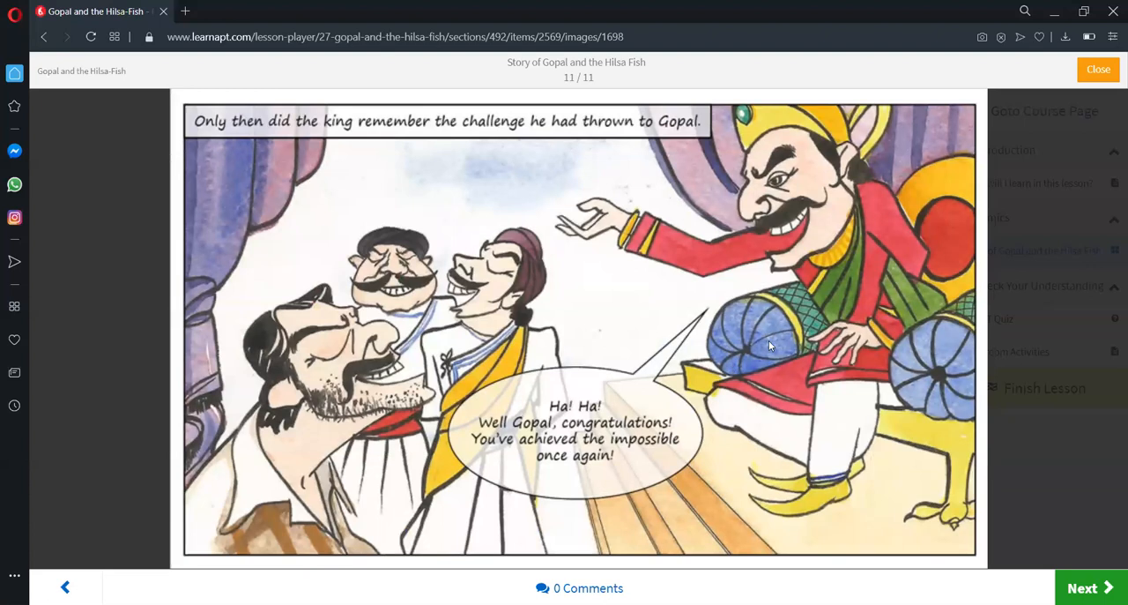
mouse_move(787, 350)
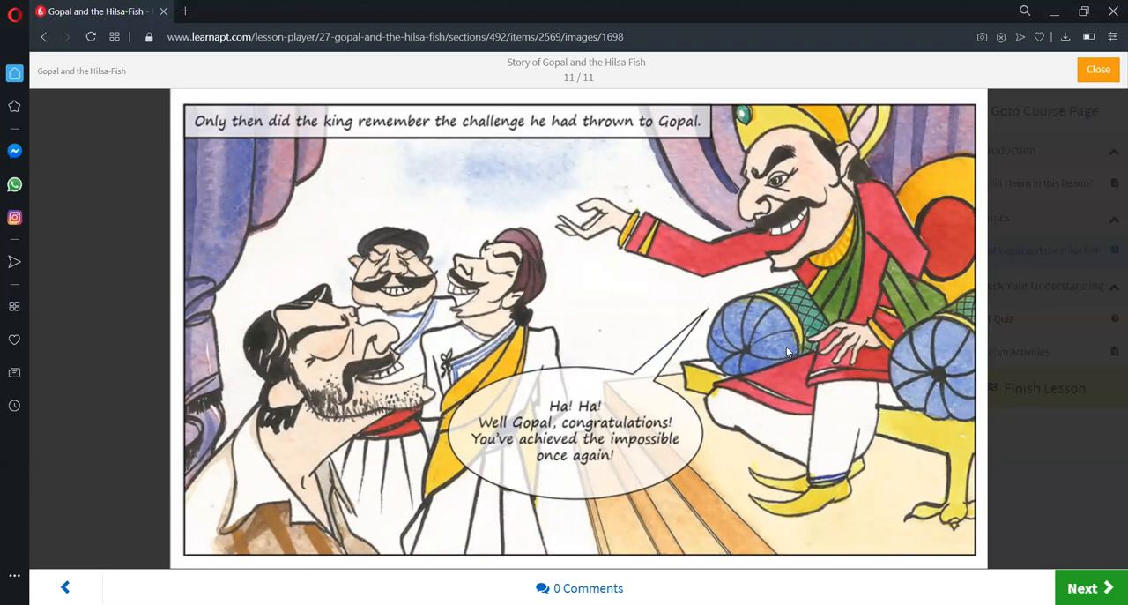
mouse_move(802, 369)
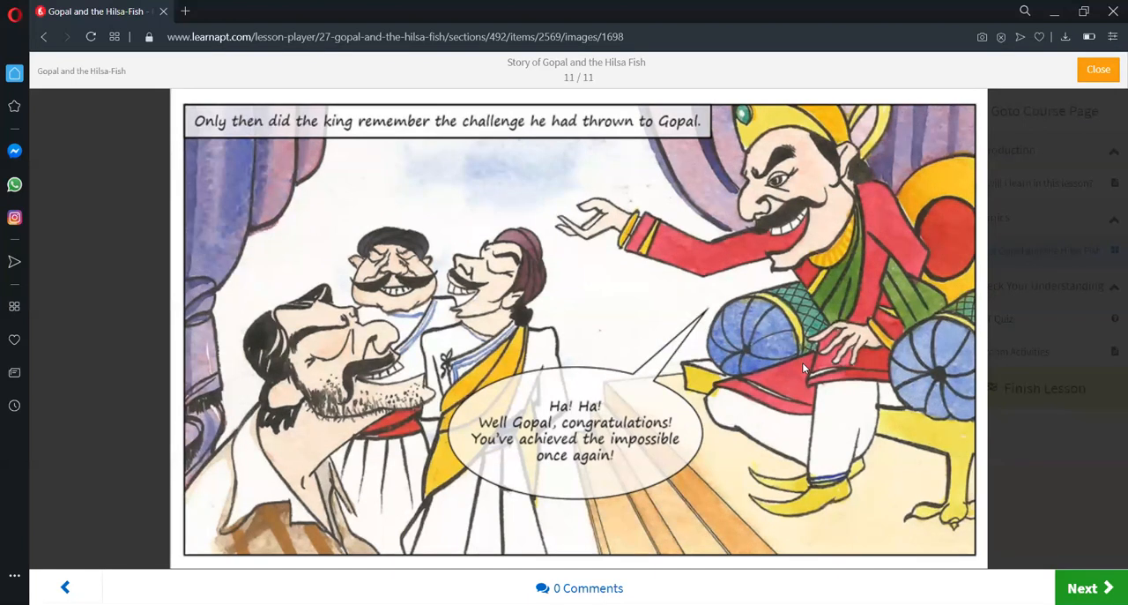
mouse_move(780, 380)
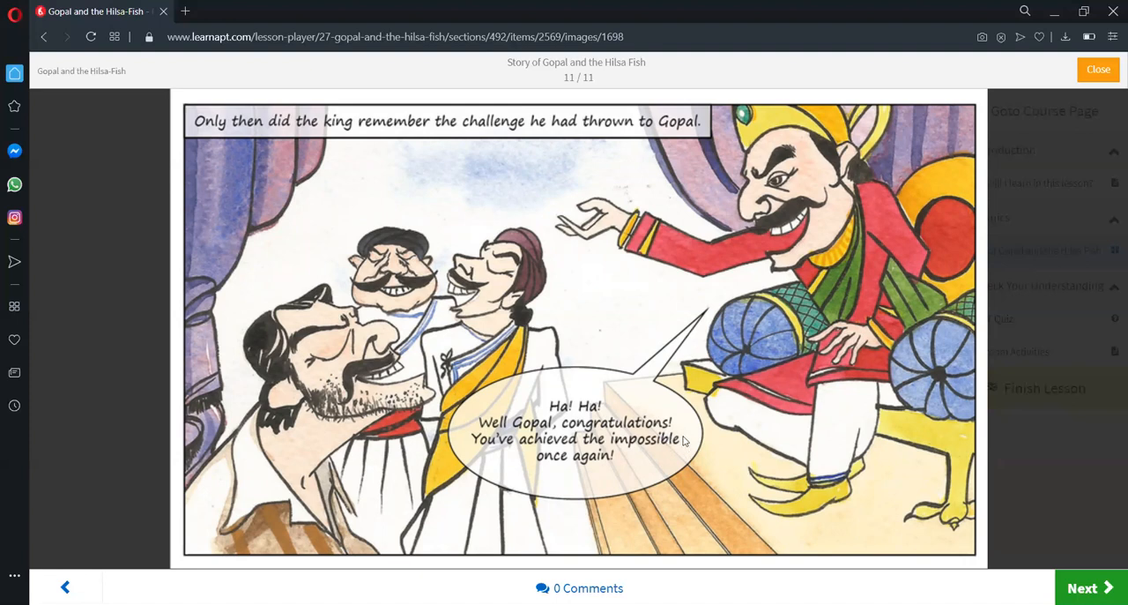
mouse_move(687, 441)
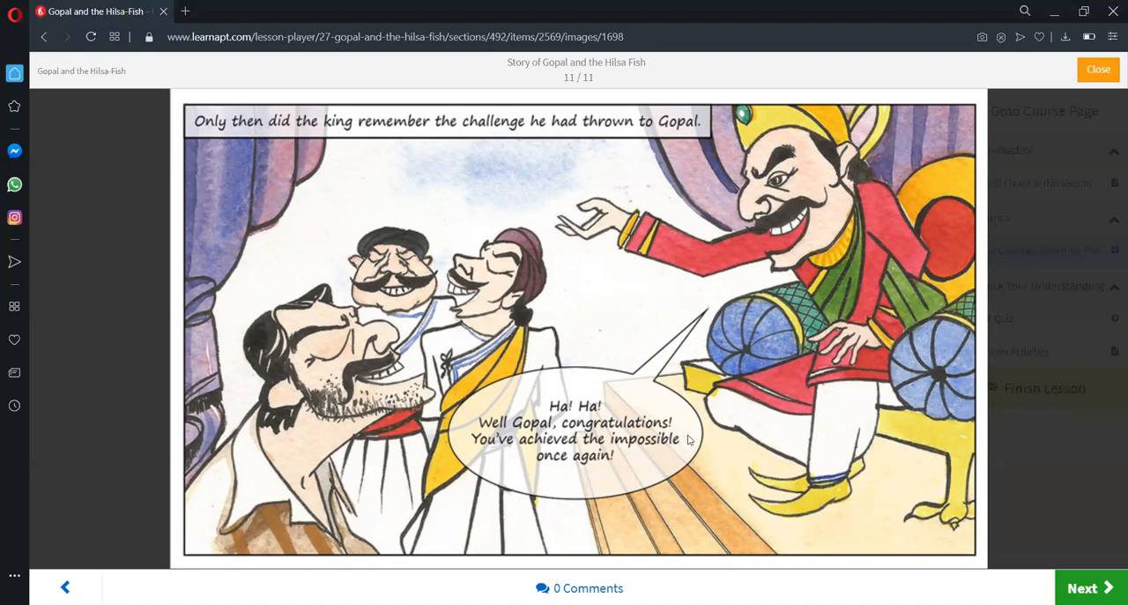
mouse_move(702, 445)
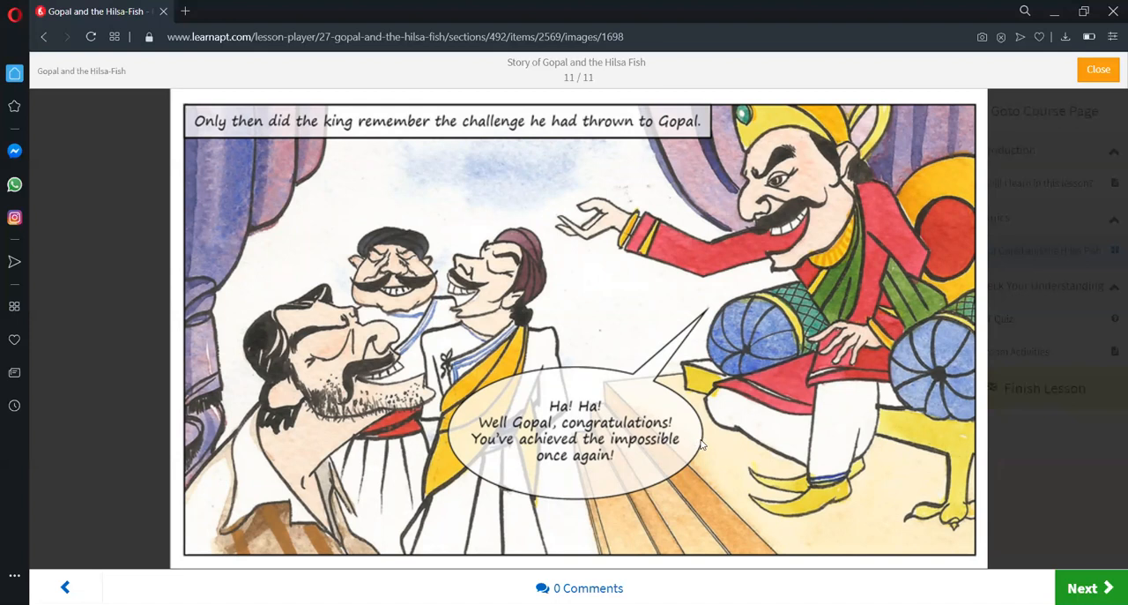
mouse_move(707, 442)
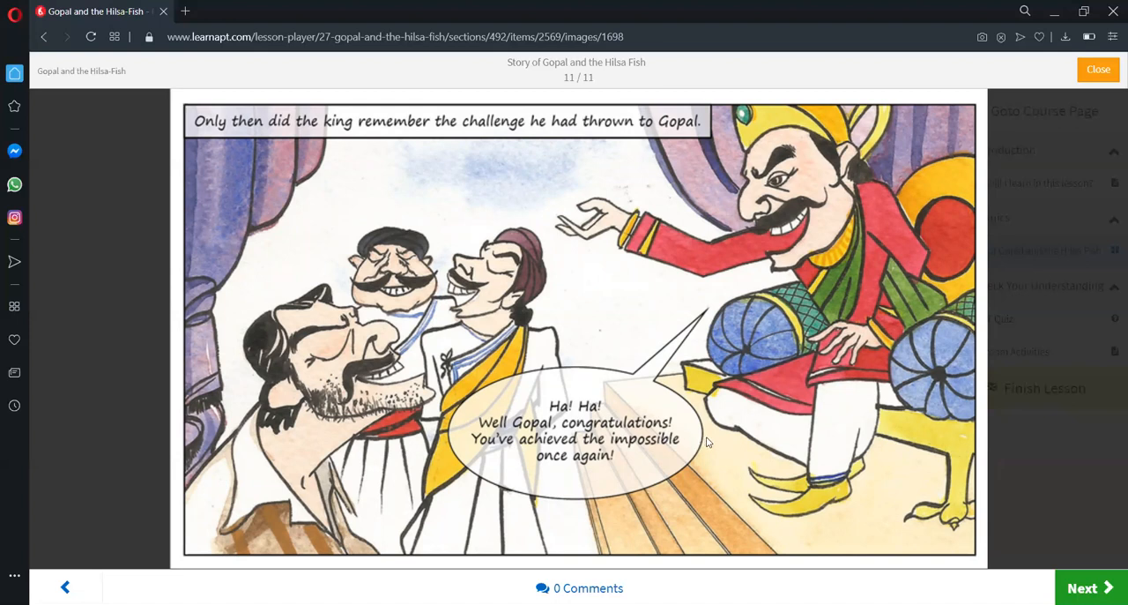
mouse_move(714, 449)
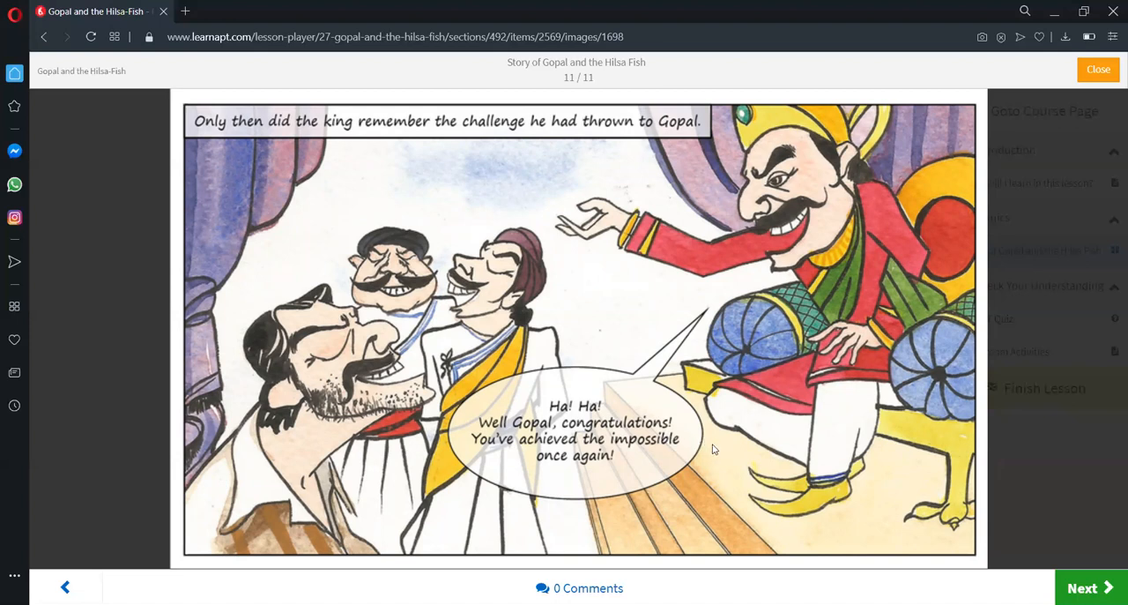
mouse_move(724, 461)
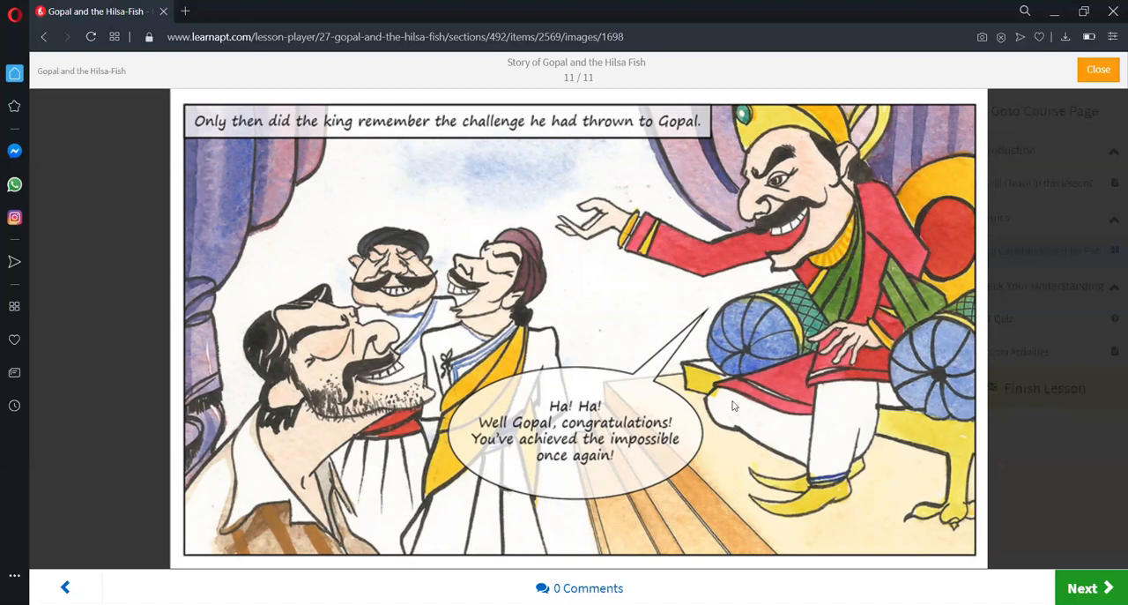
mouse_move(529, 363)
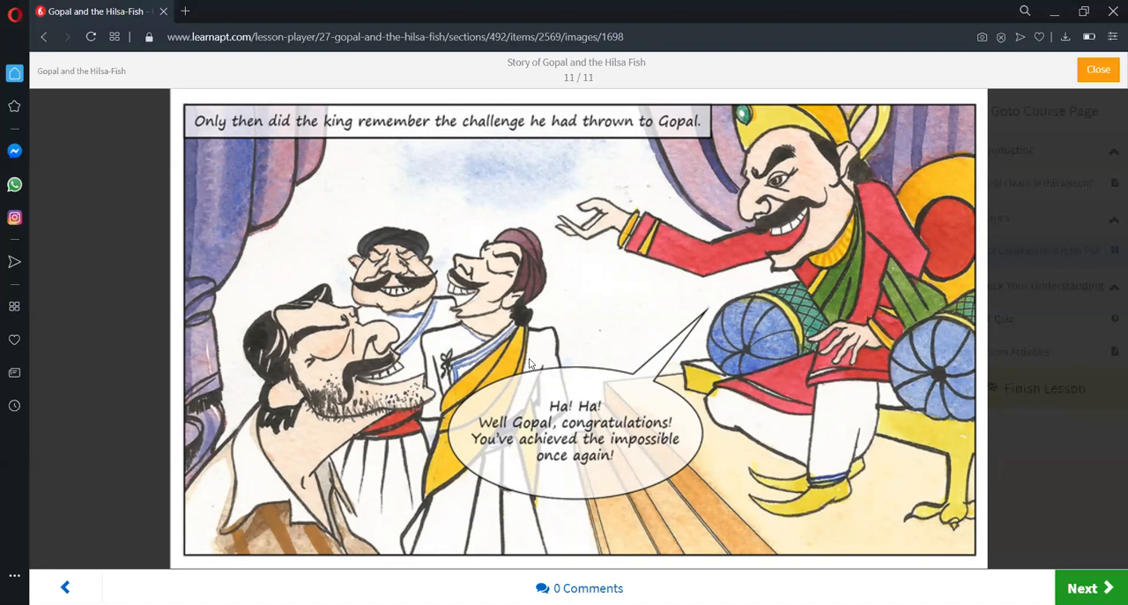
mouse_move(683, 302)
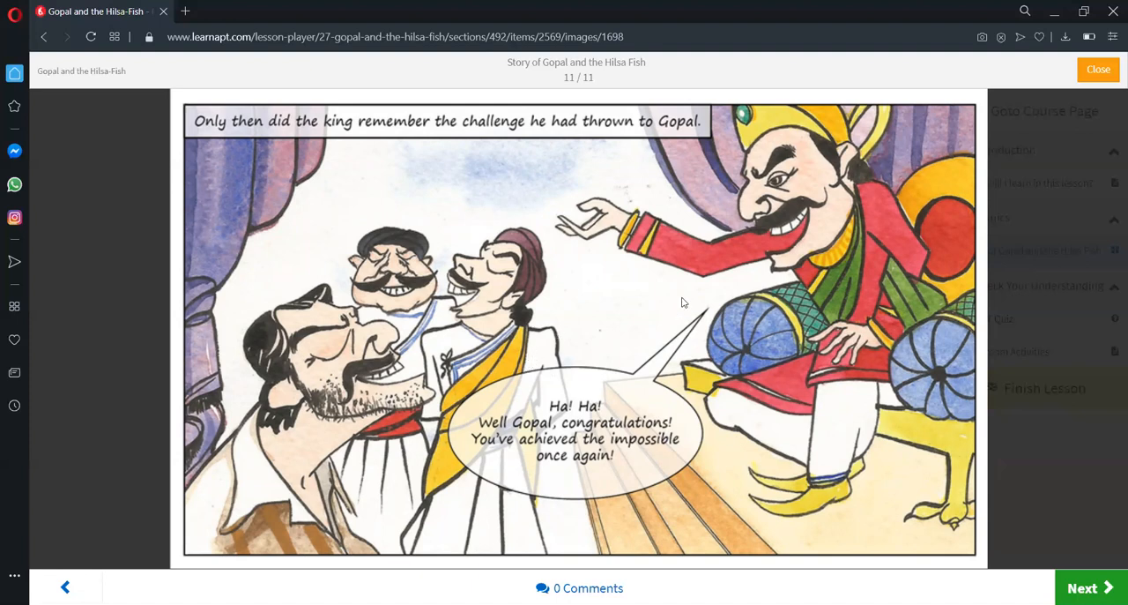
mouse_move(747, 294)
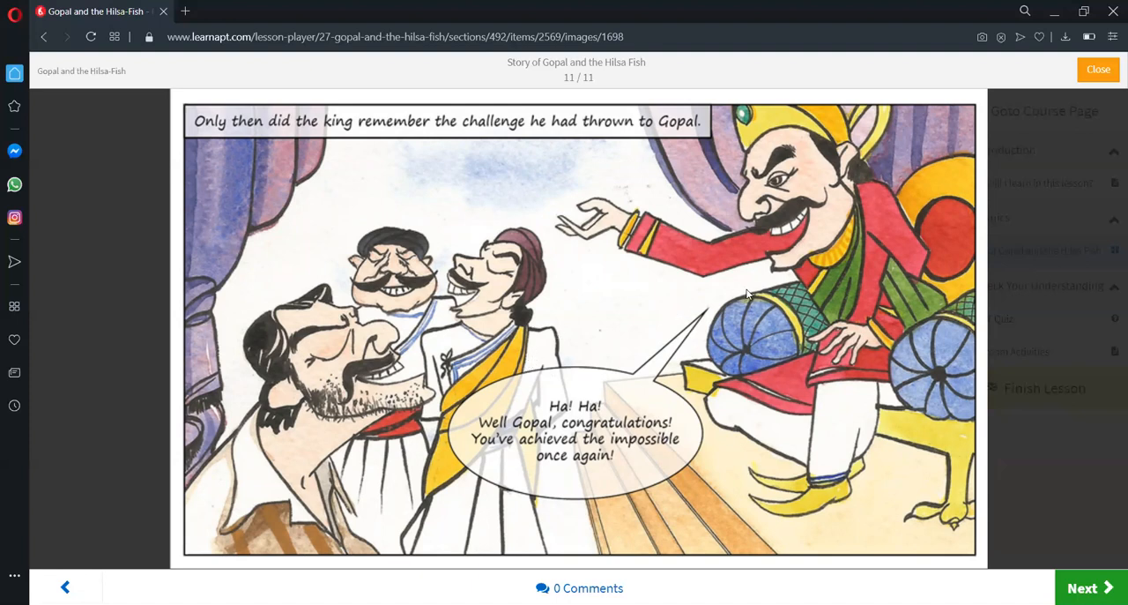
mouse_move(826, 207)
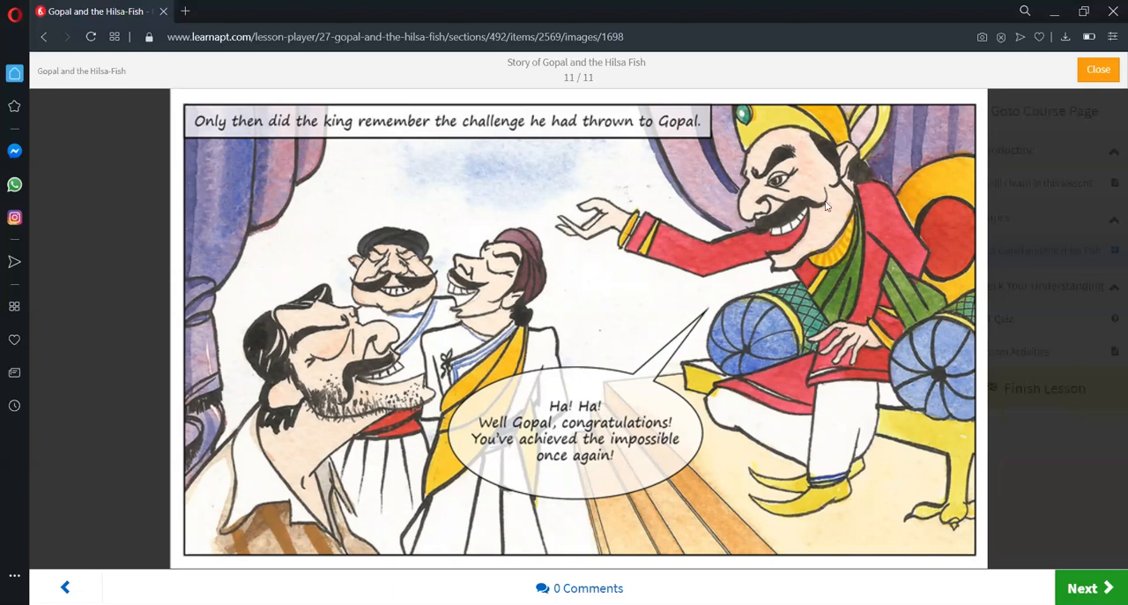